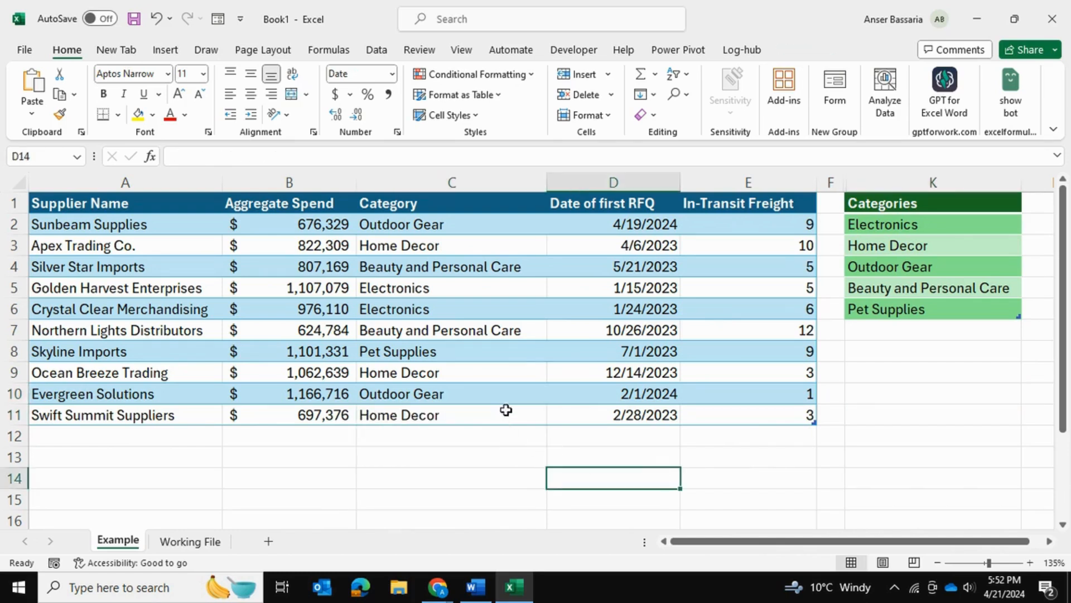
mouse_move(913, 226)
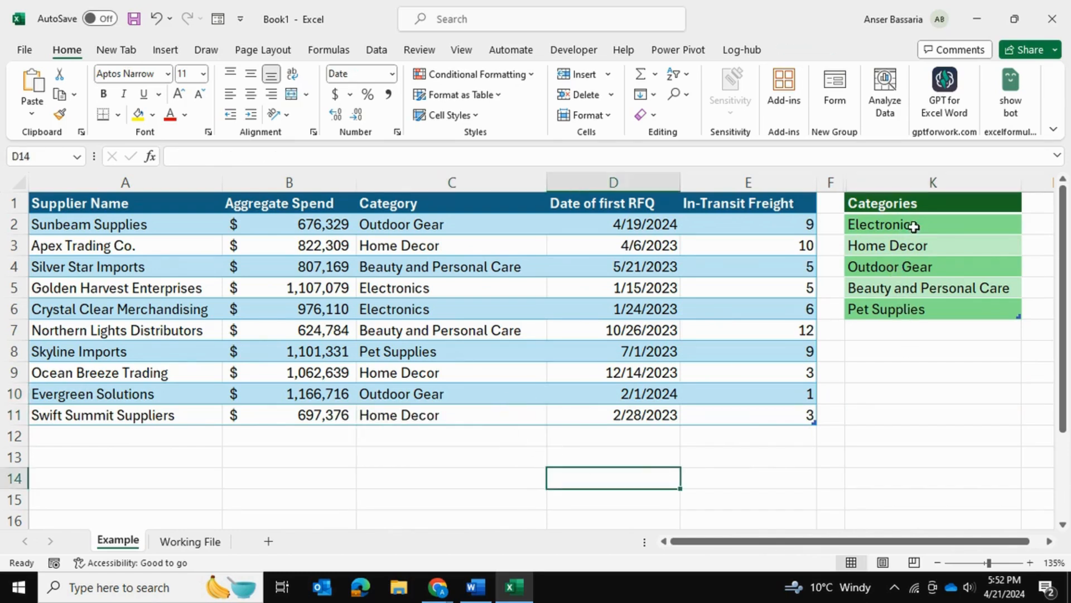
Check the categories source range, then set Golden Harvest Enterprises to Beauty and Personal Care
click(931, 393)
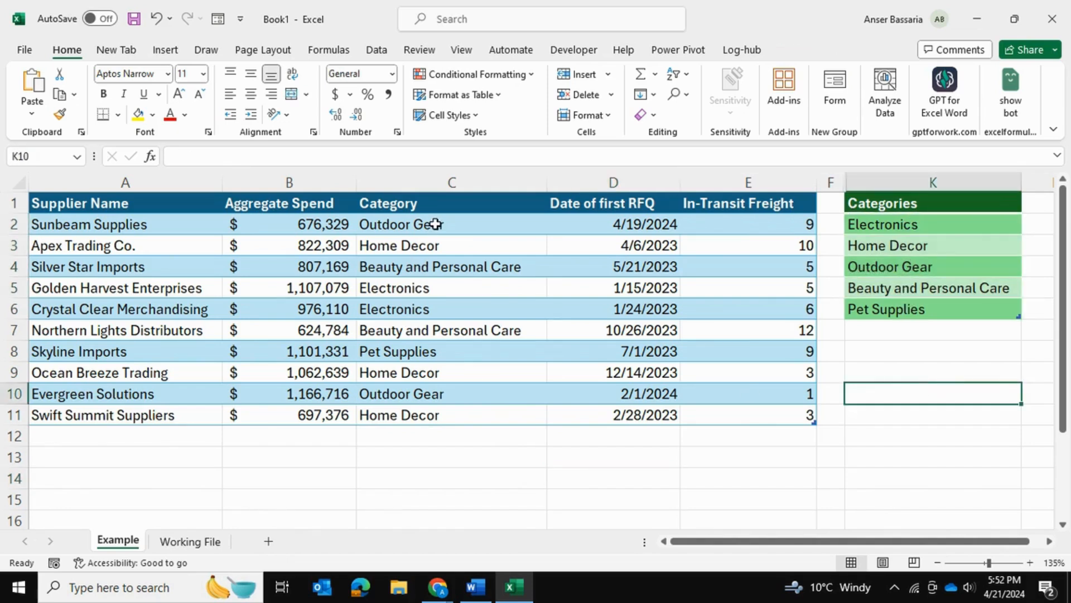
click(451, 224)
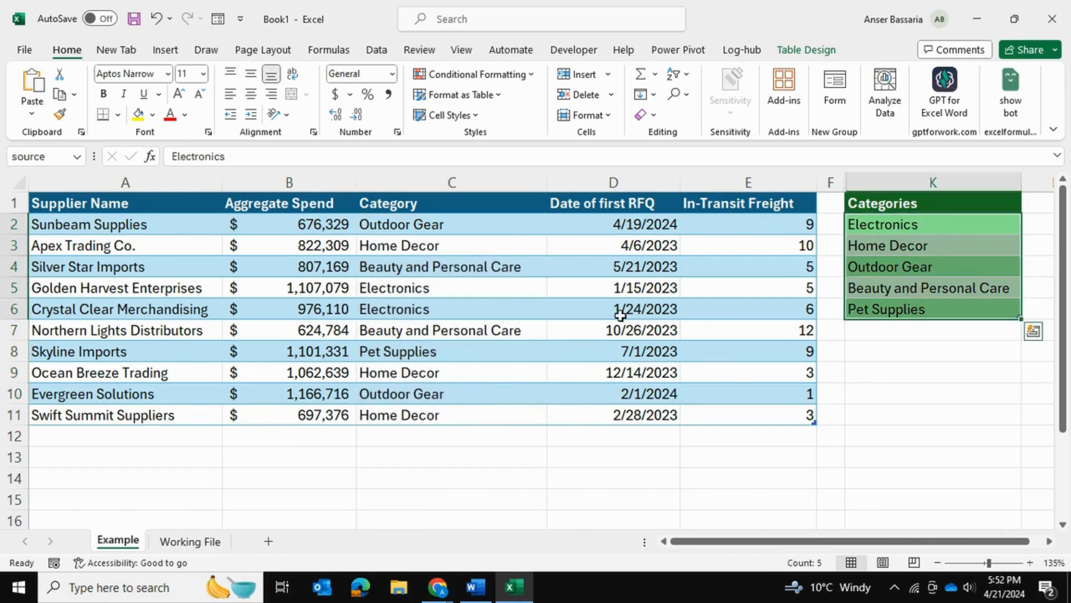
click(553, 289)
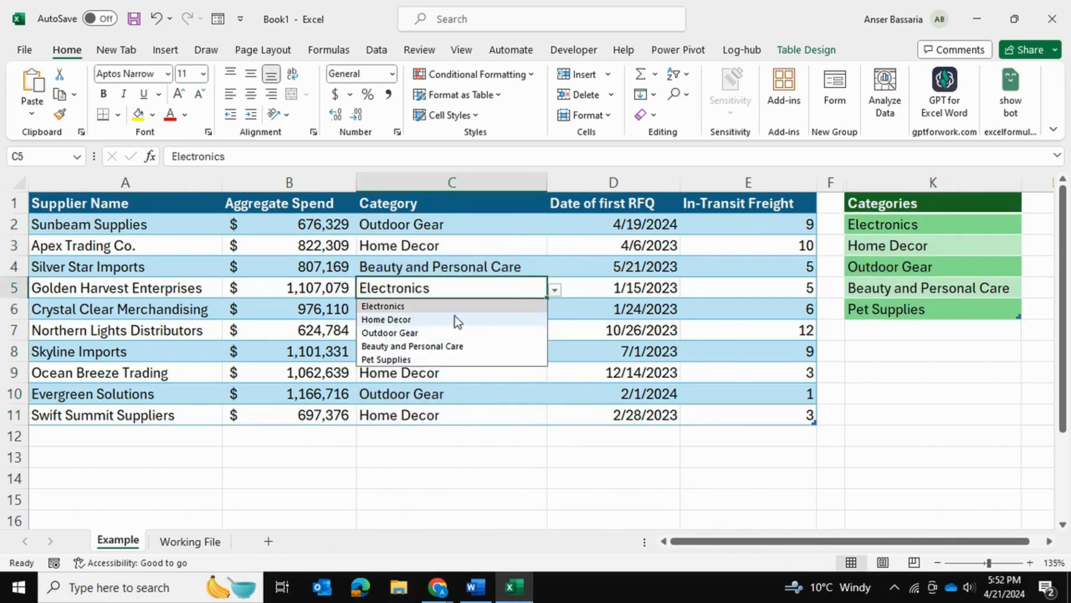
mouse_move(502, 408)
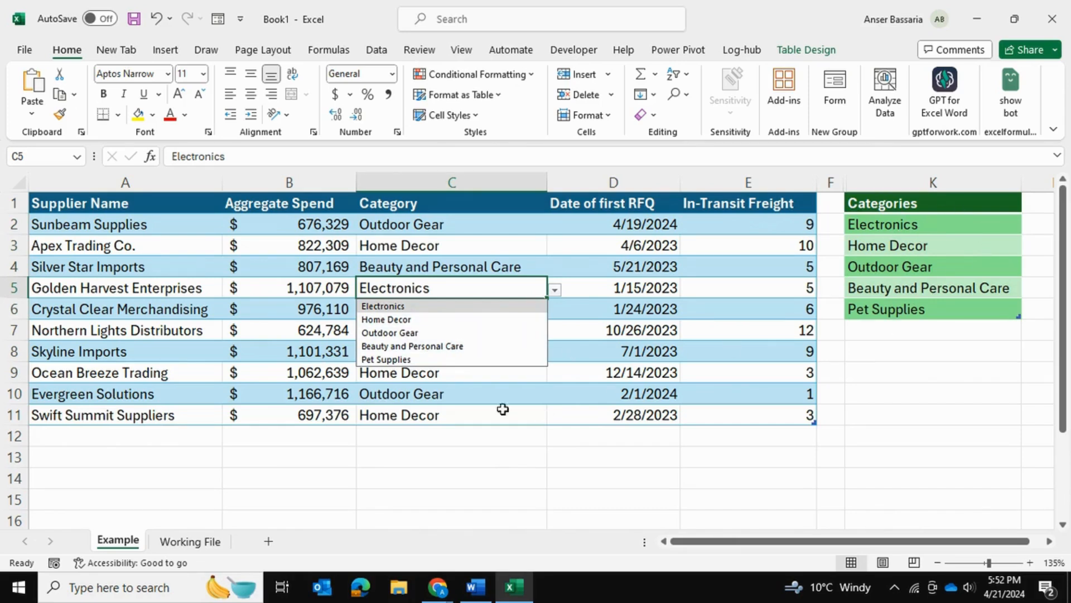
click(412, 346)
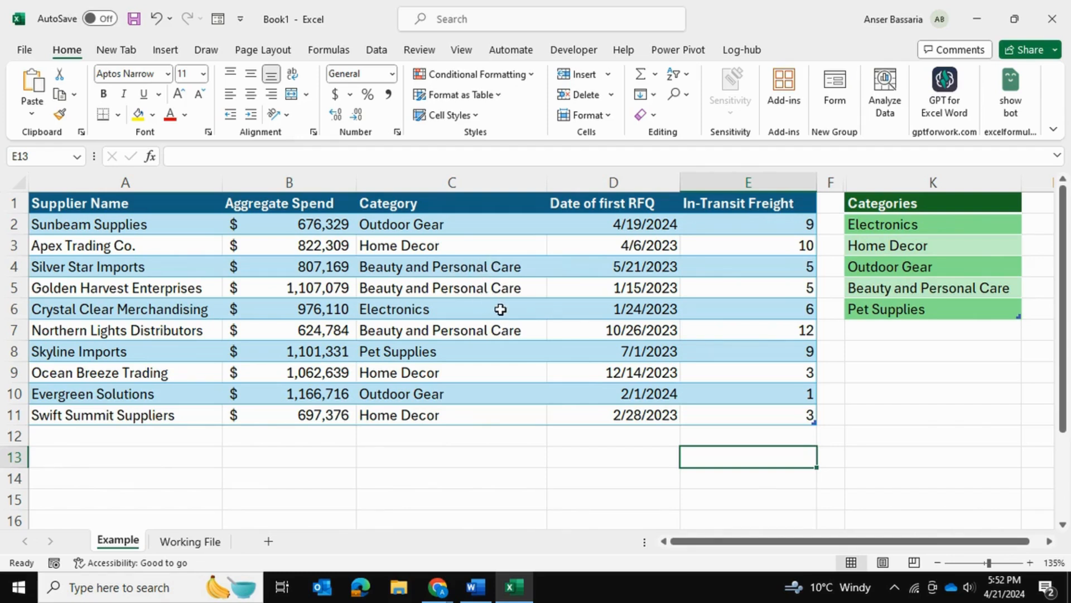
Enter placeholder supplier 'ee' in A12 to extend the table to row 12
click(451, 435)
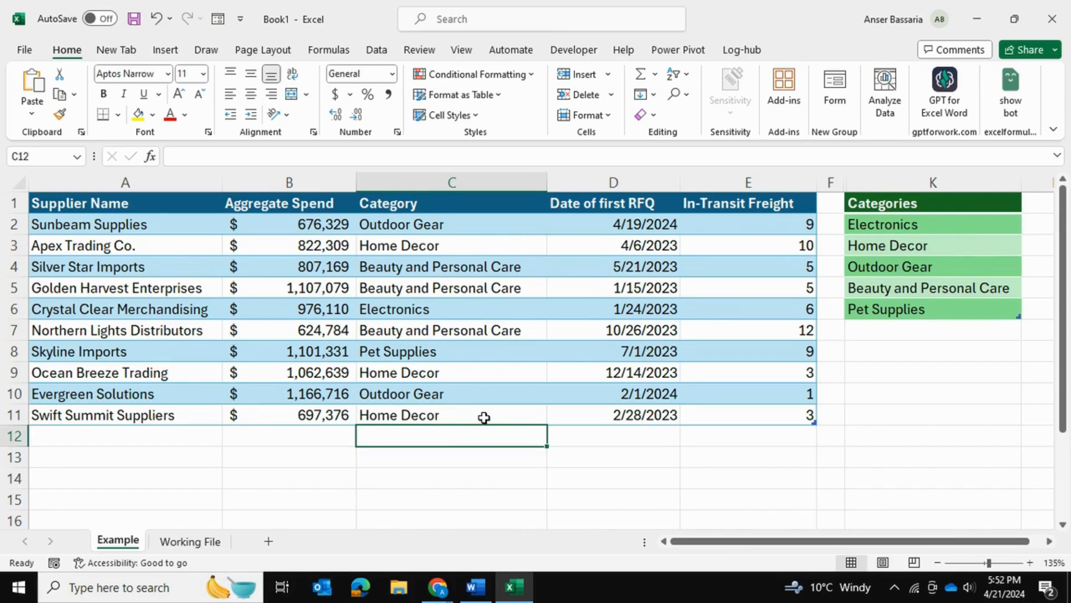
click(125, 435)
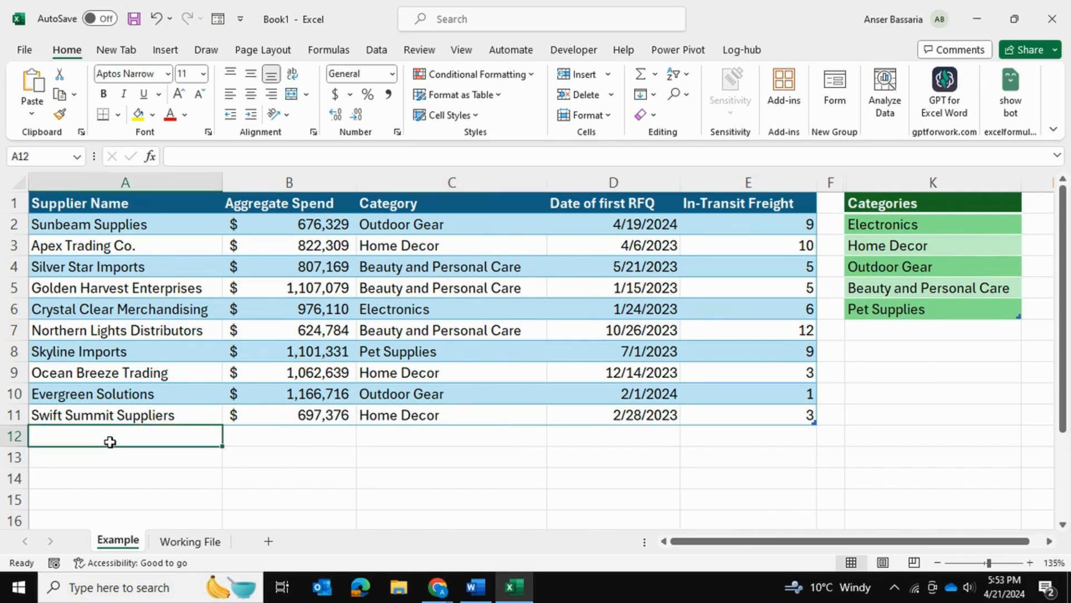
text(ee)
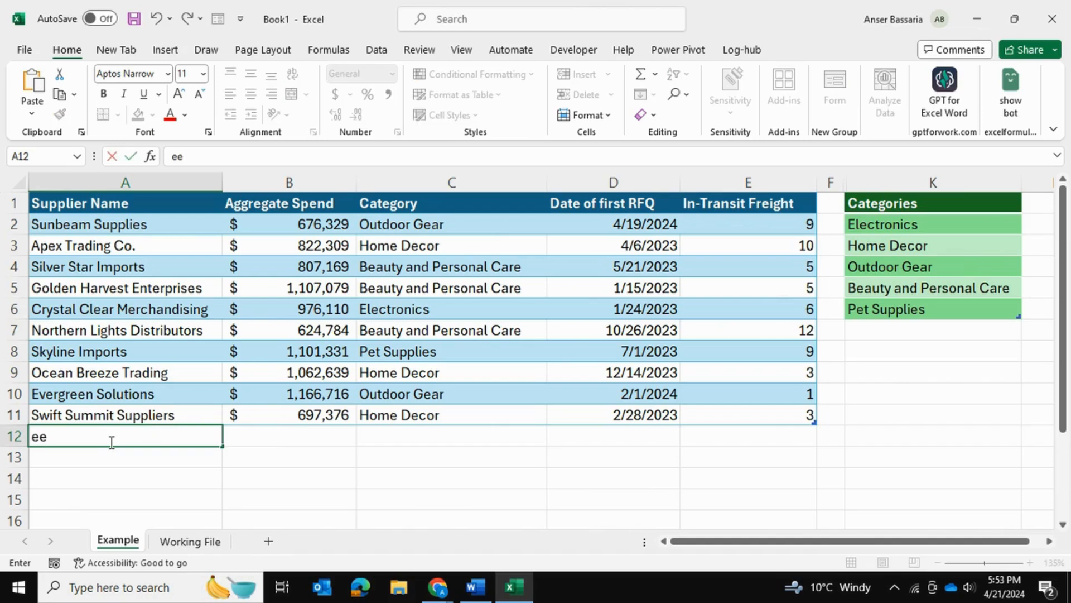
click(451, 436)
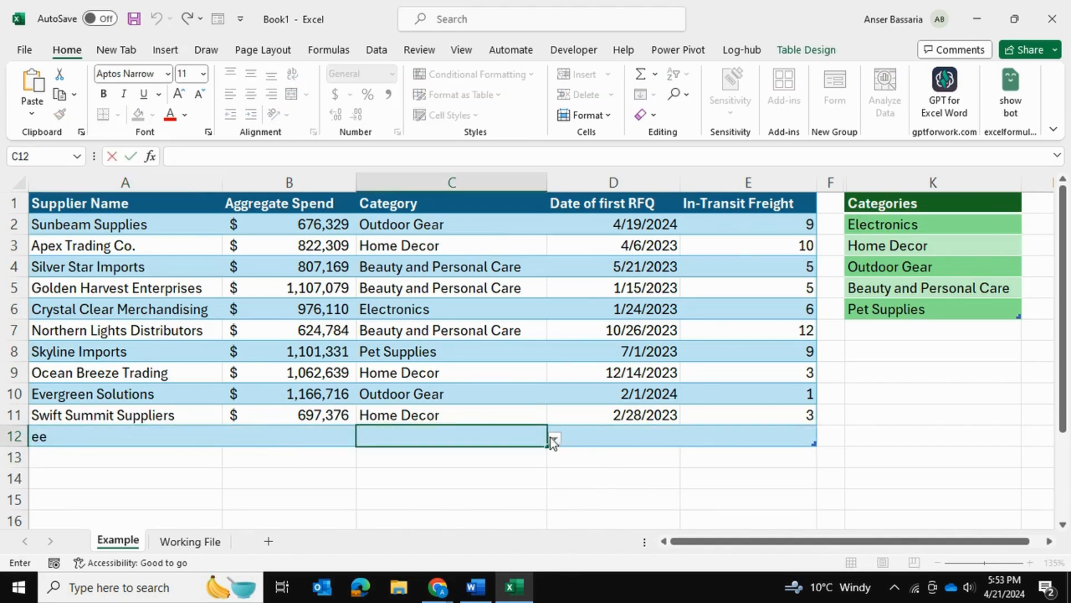
View row 12's five category choices and close the list without picking one
click(553, 438)
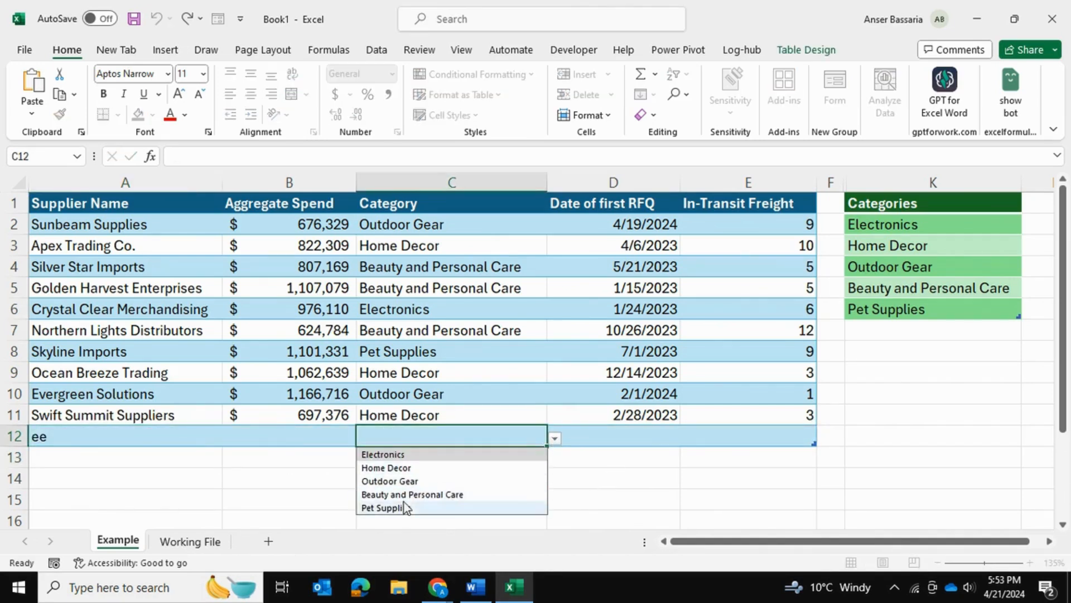
click(931, 372)
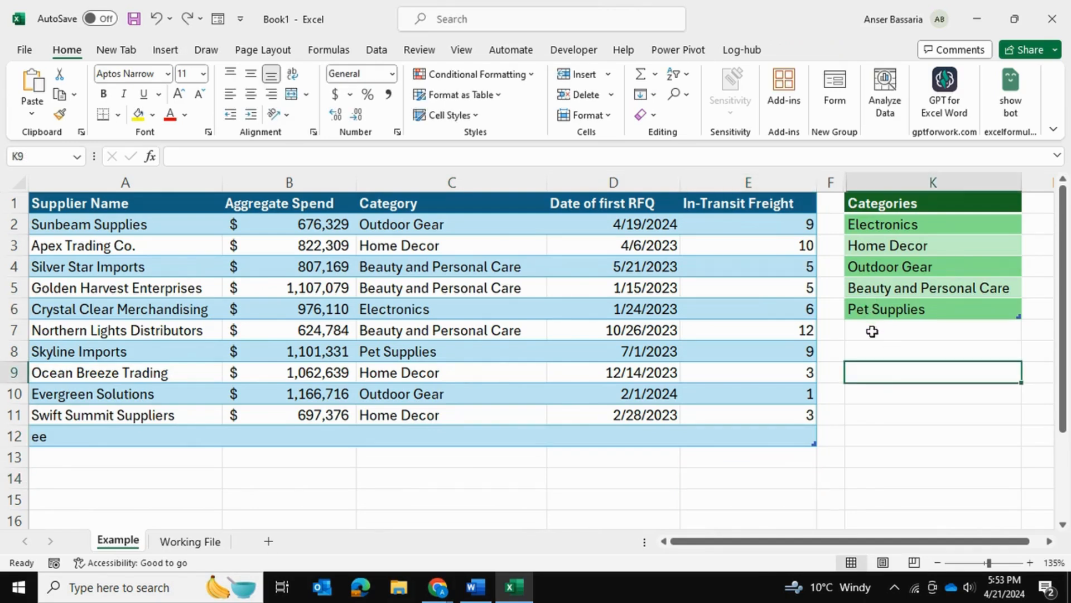
click(933, 329)
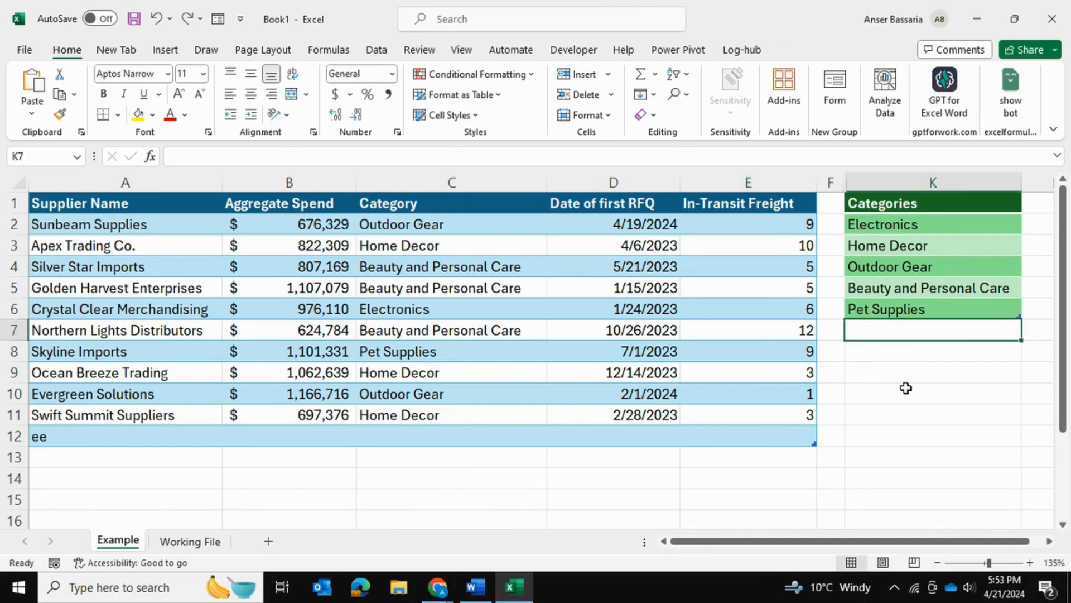
Add 'health' as a sixth category, then go to the Working File sheet
text(health)
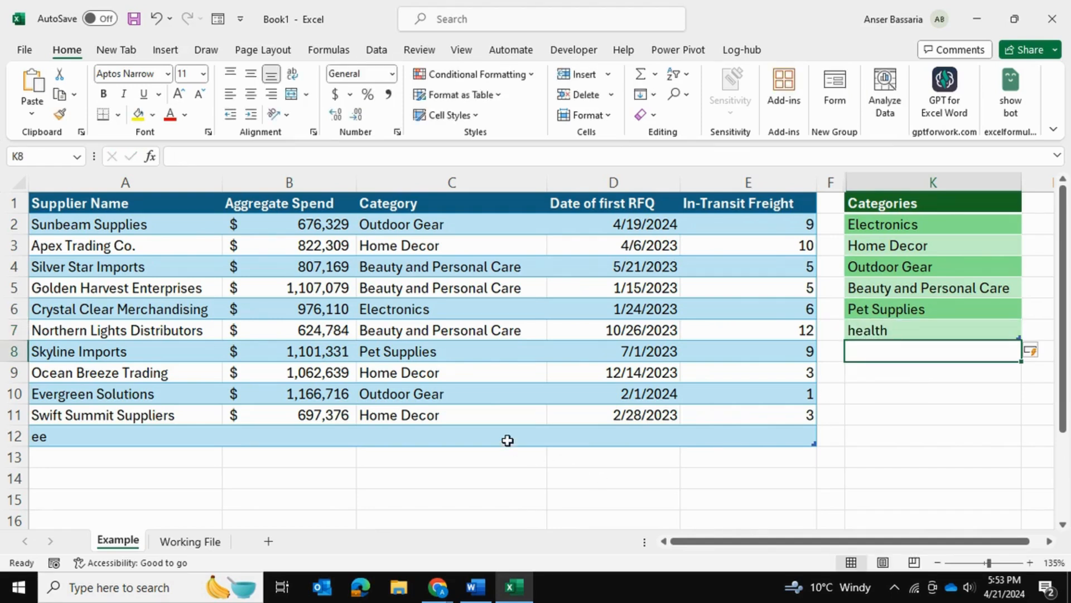
click(553, 438)
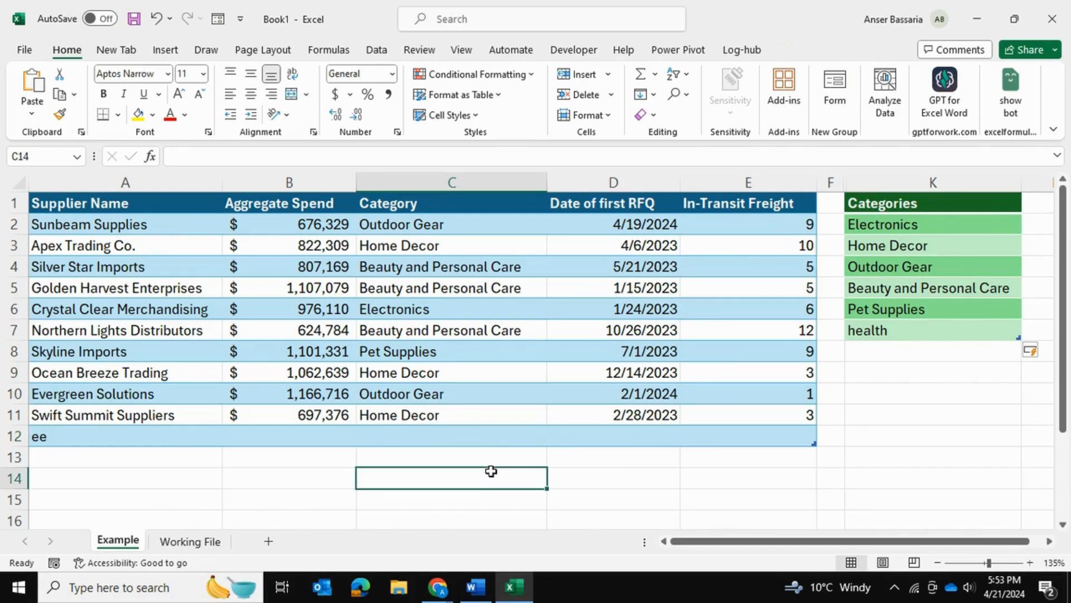
mouse_move(508, 299)
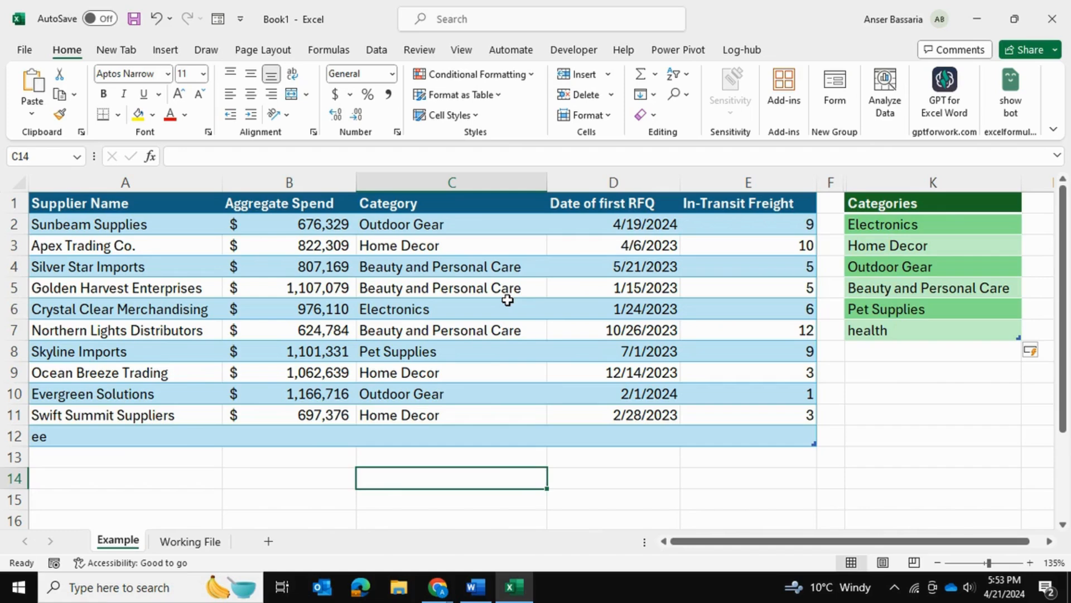
click(189, 541)
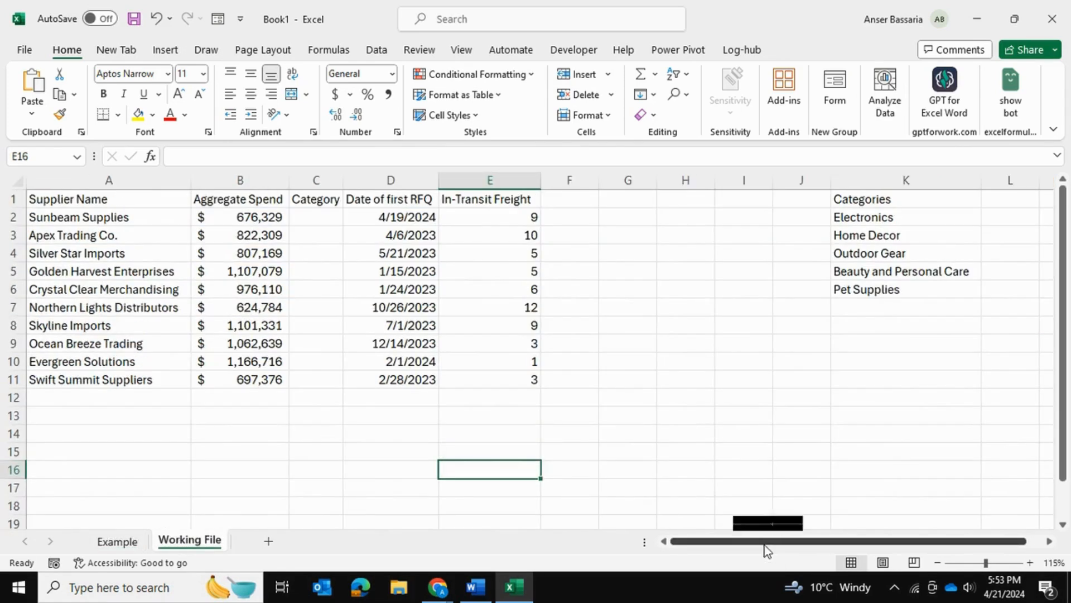
Convert the supplier data into a table and begin making K1:K6 a table
click(743, 271)
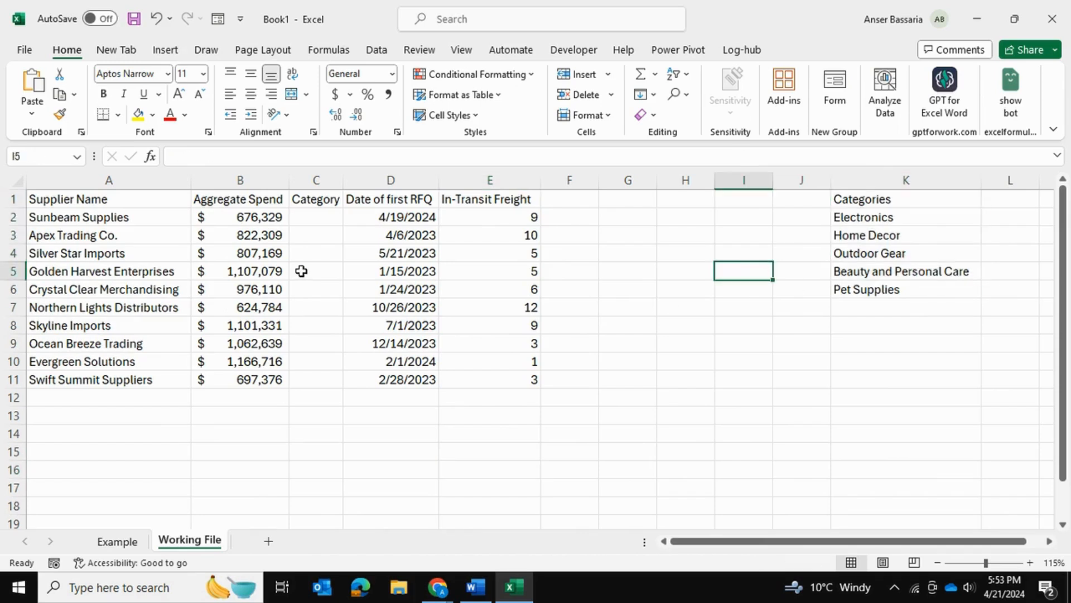
click(314, 271)
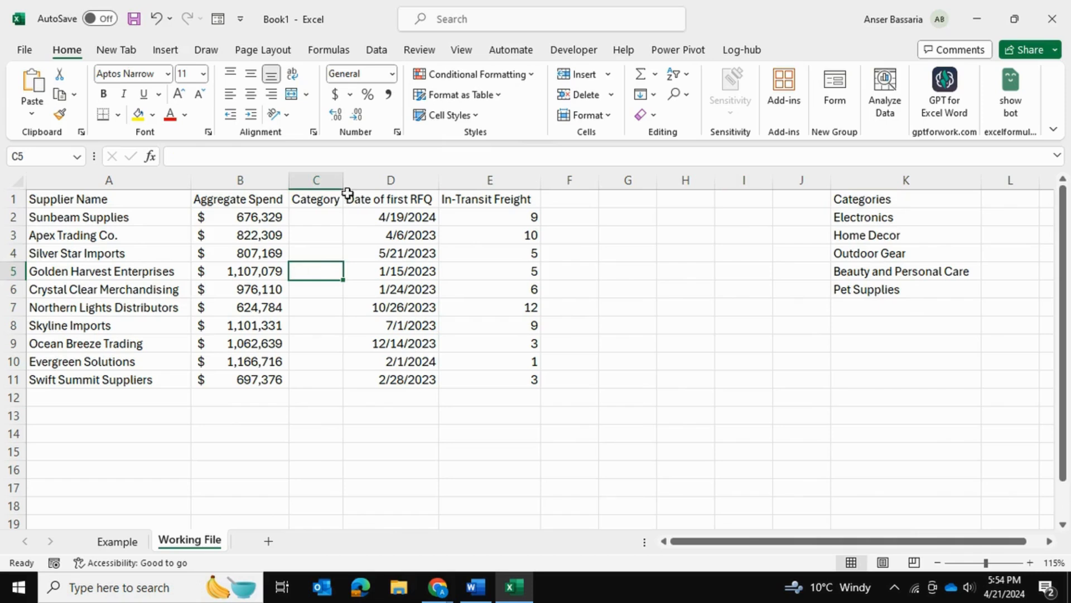
mouse_move(581, 328)
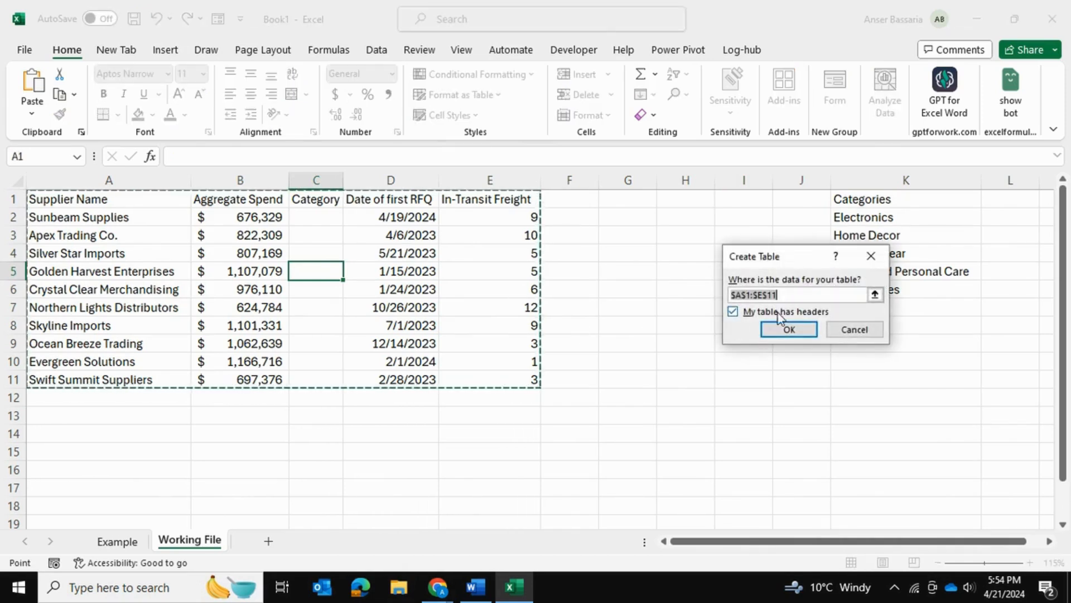
mouse_move(813, 317)
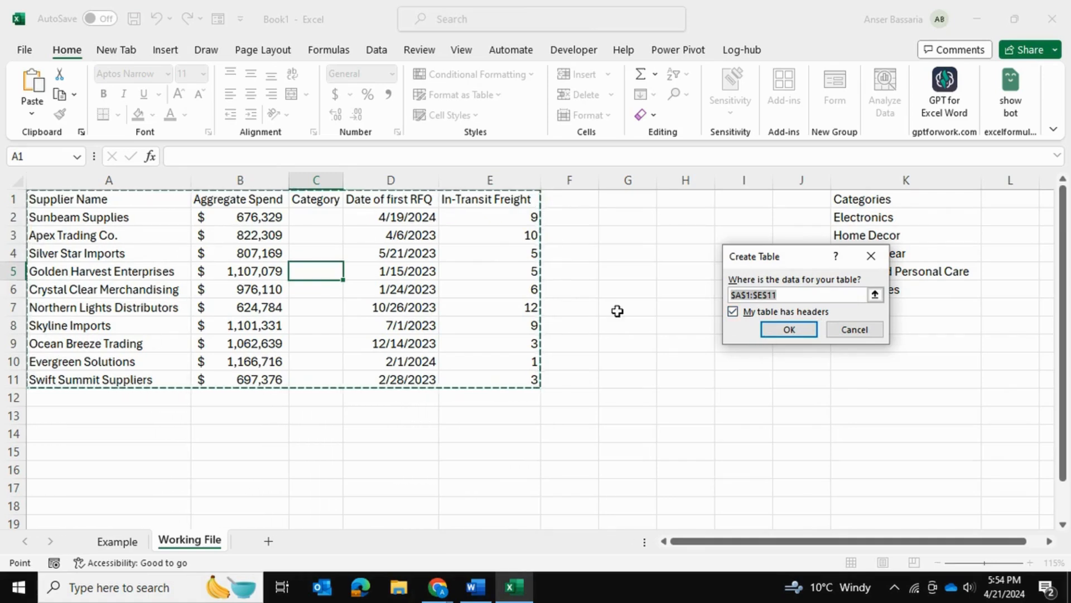
click(788, 329)
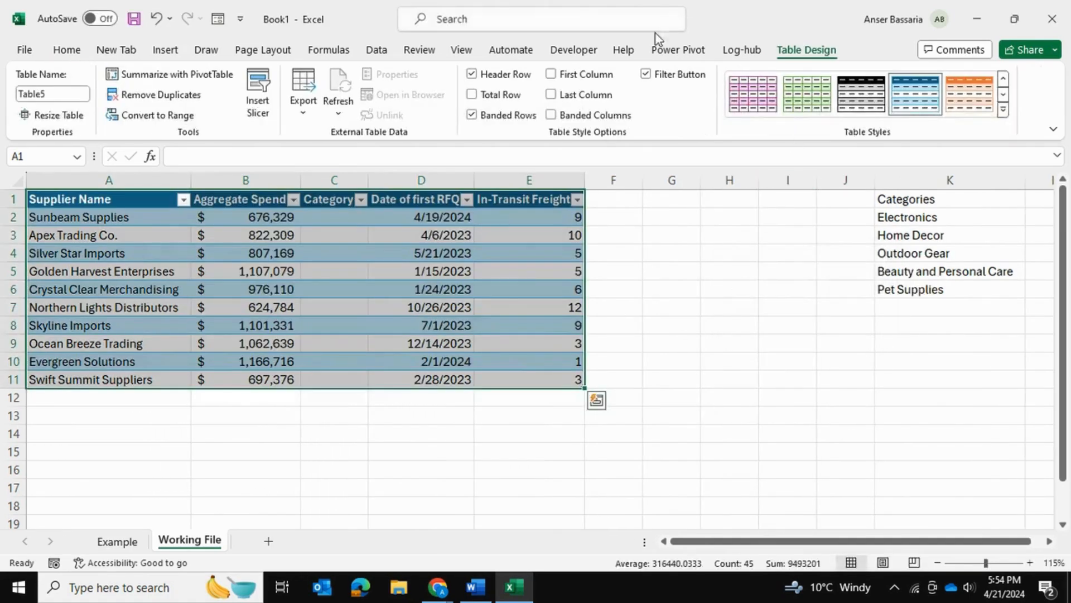
click(845, 216)
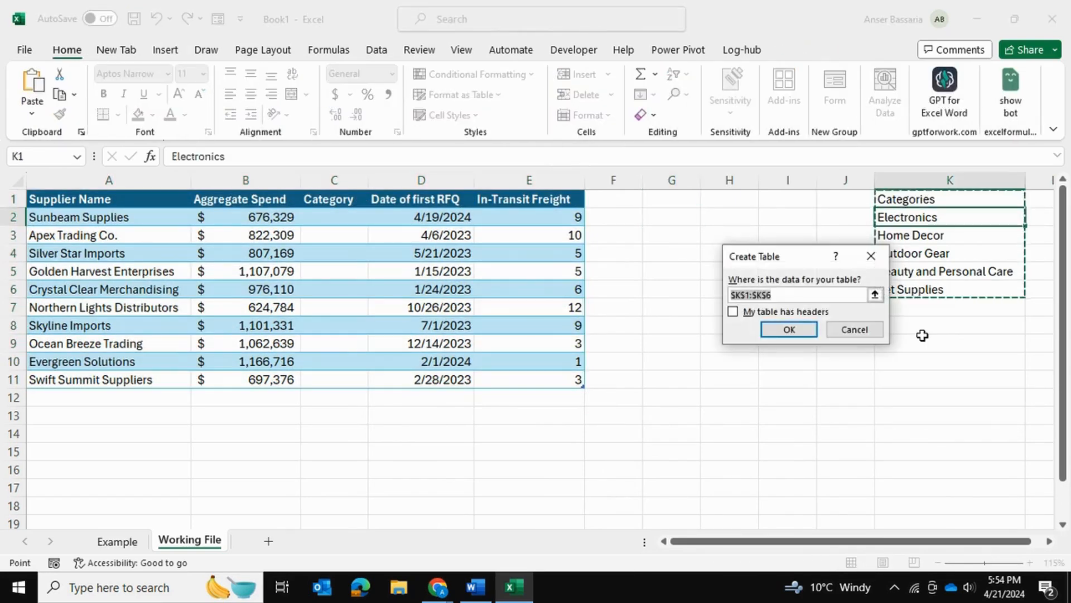
Create the Categories table with headers and name it source1
click(788, 330)
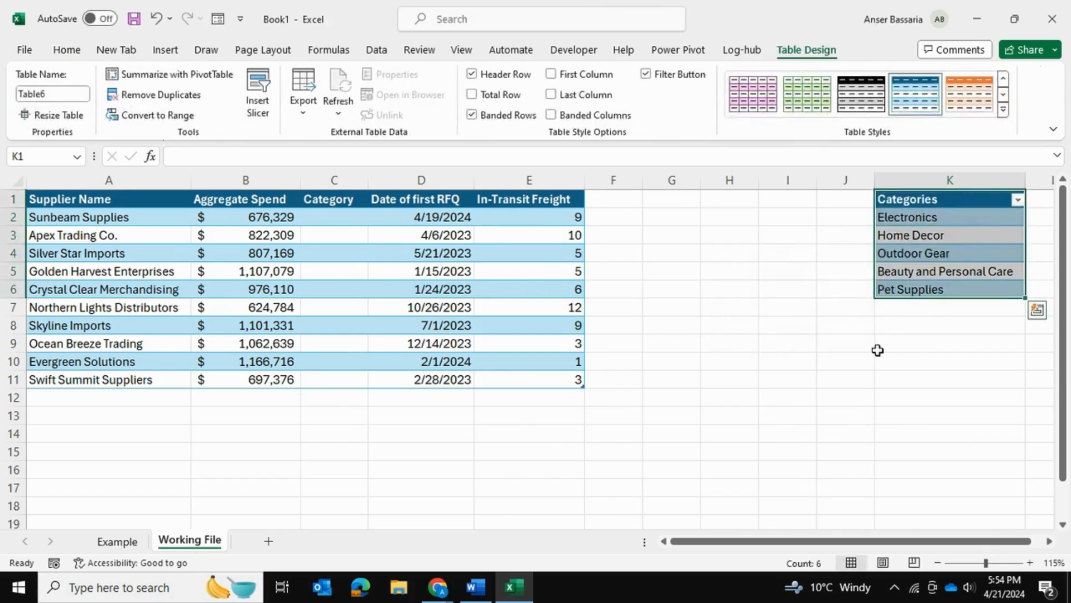
click(948, 361)
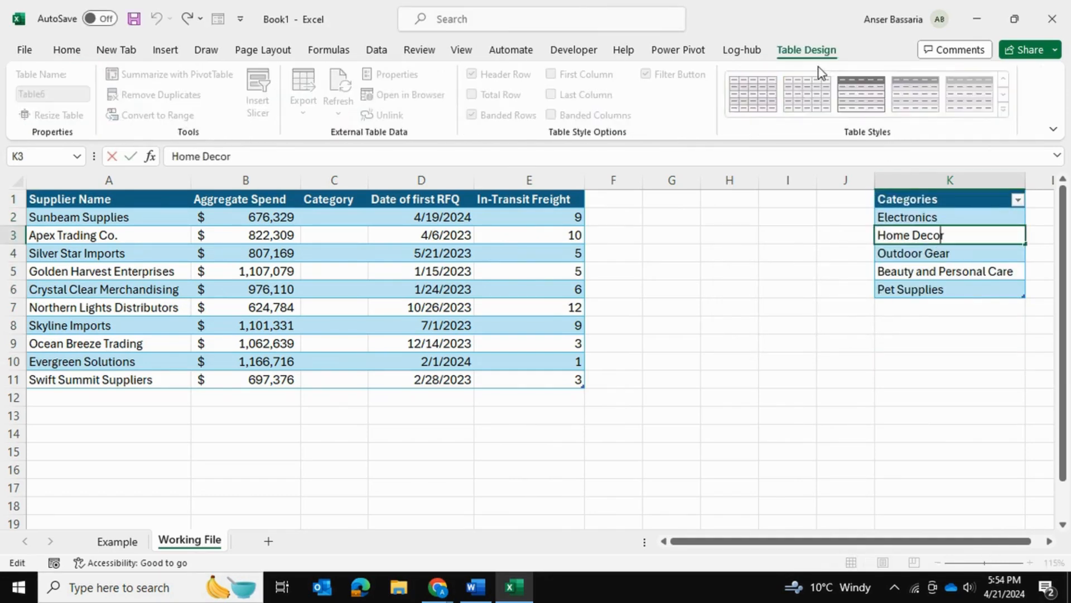
click(787, 254)
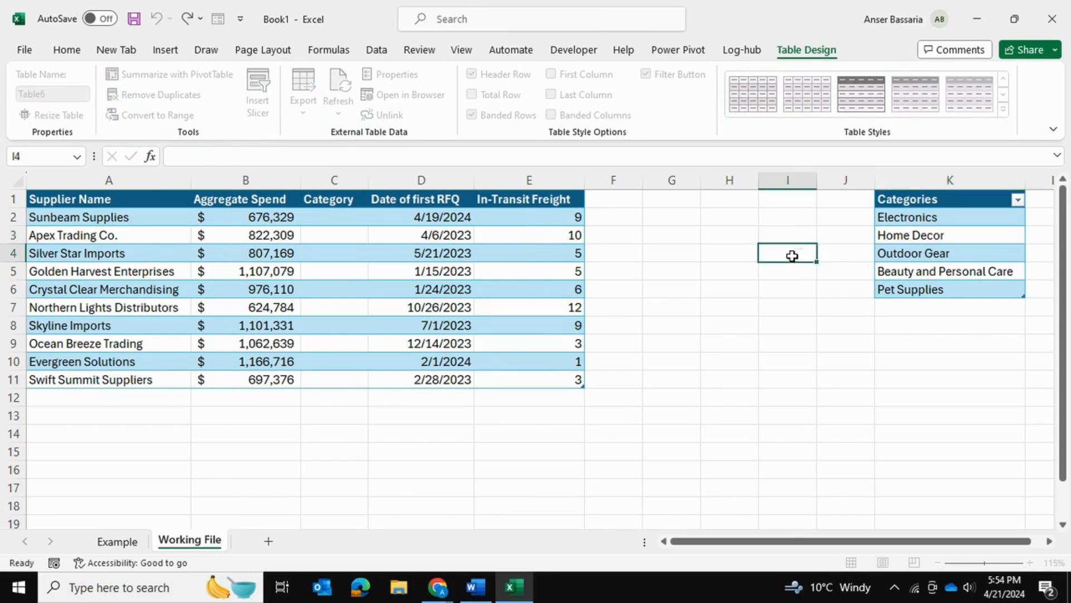
click(949, 253)
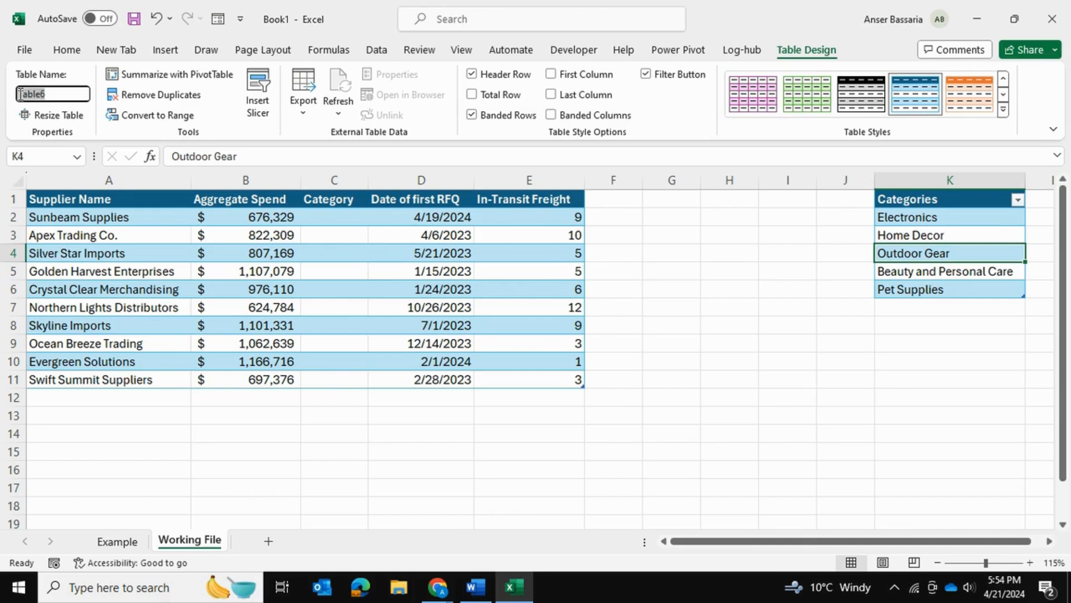
text(source1)
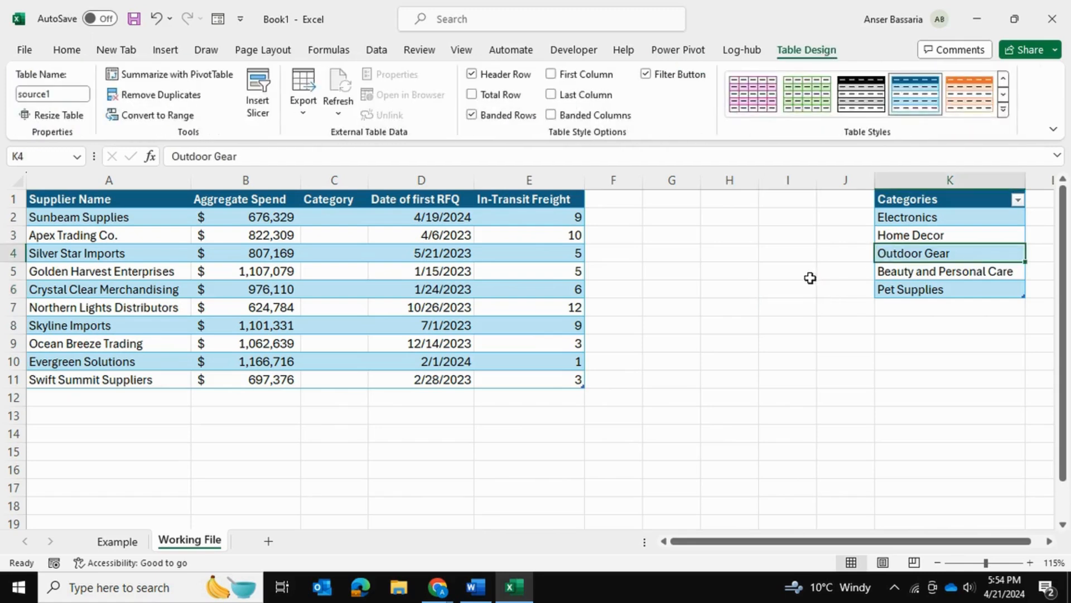
mouse_move(831, 268)
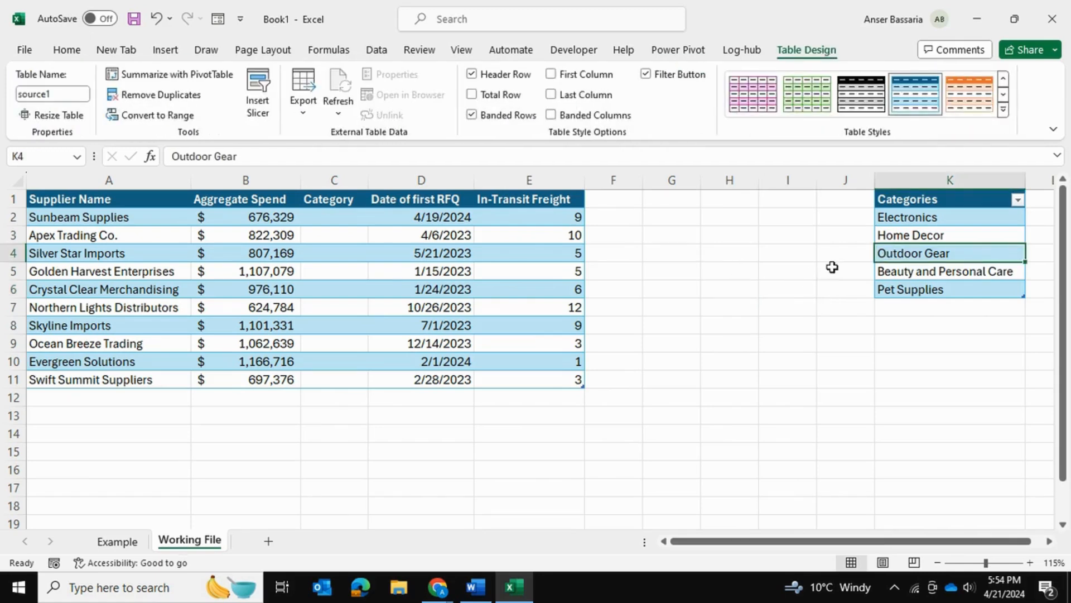
click(949, 343)
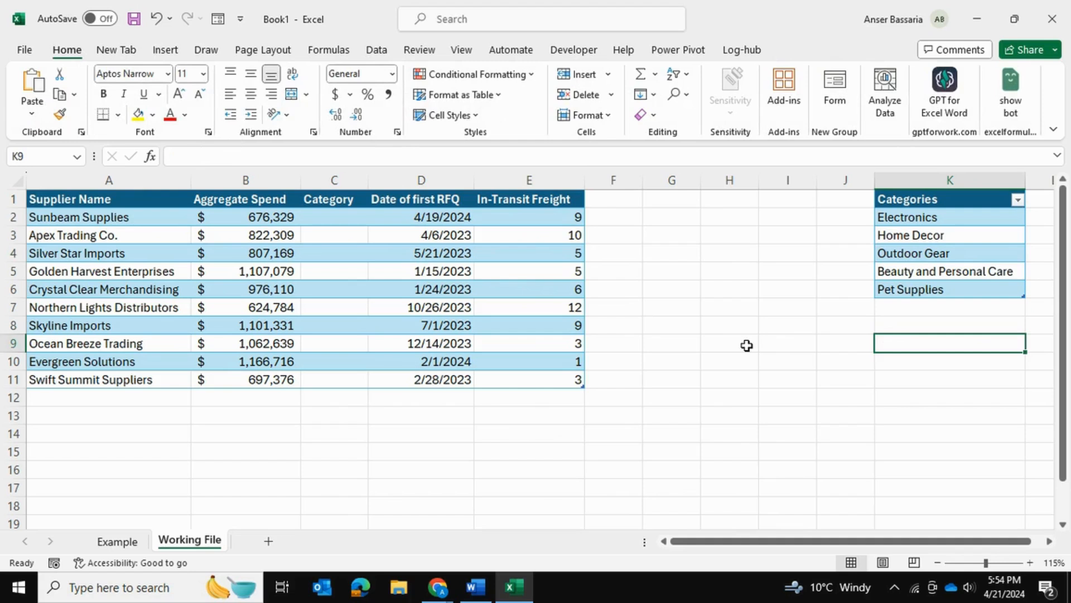
text(=source1[Categories)
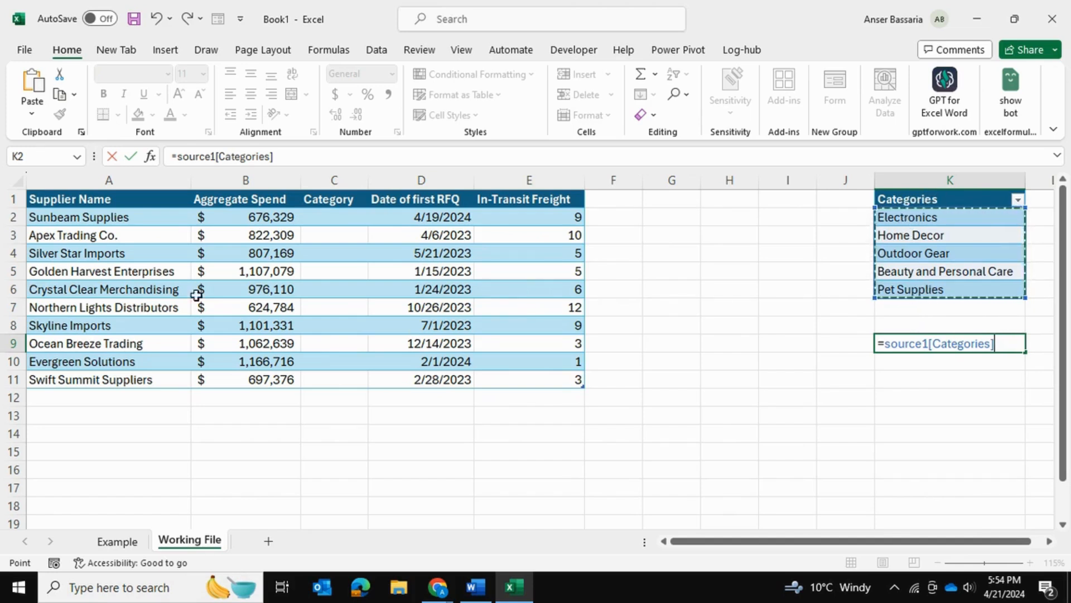
mouse_move(909, 282)
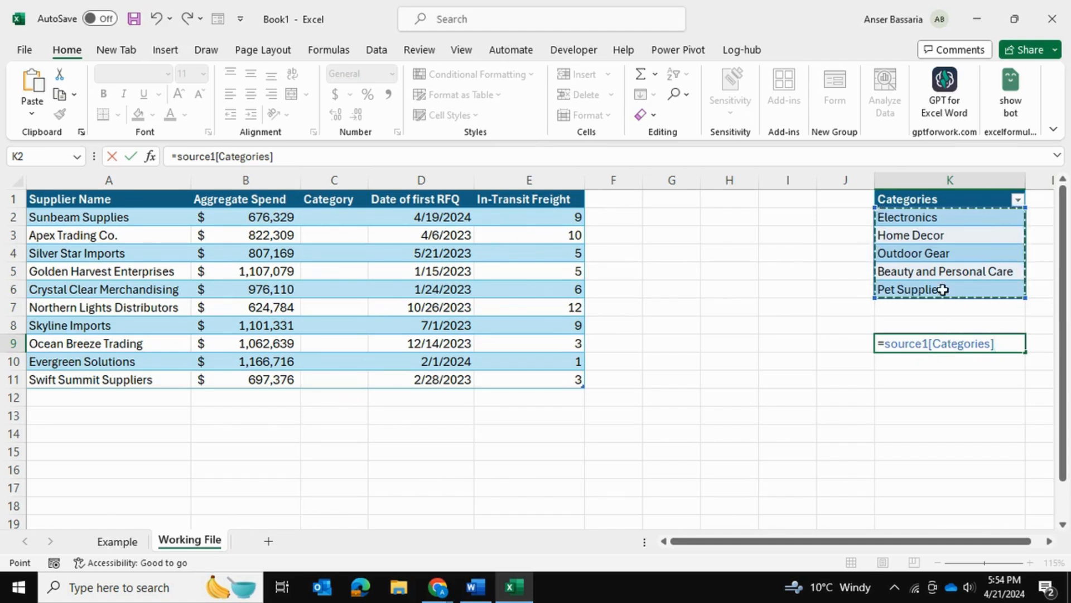
mouse_move(945, 318)
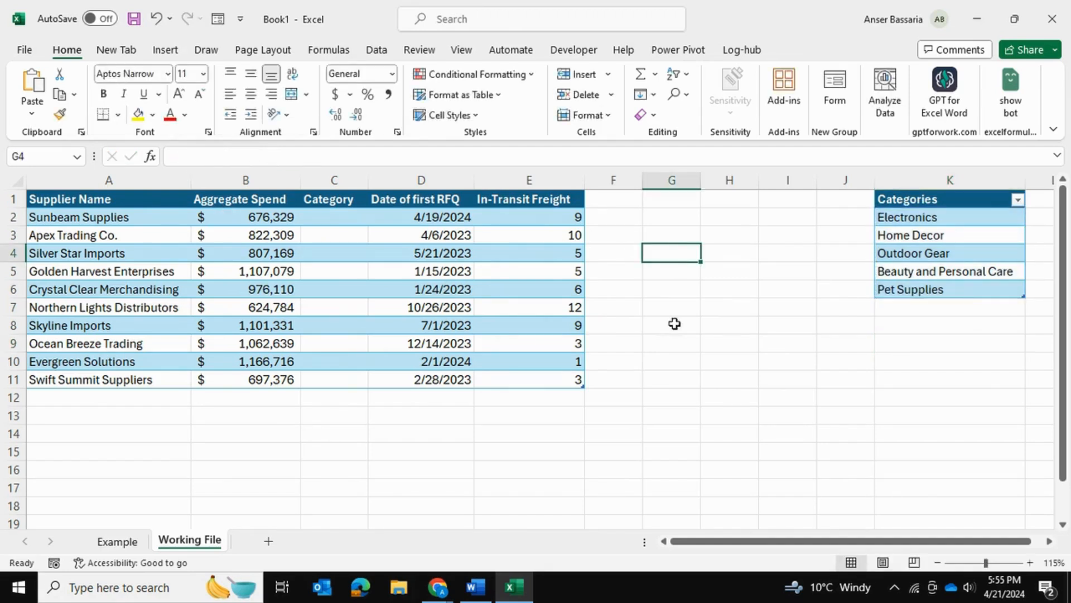
mouse_move(344, 221)
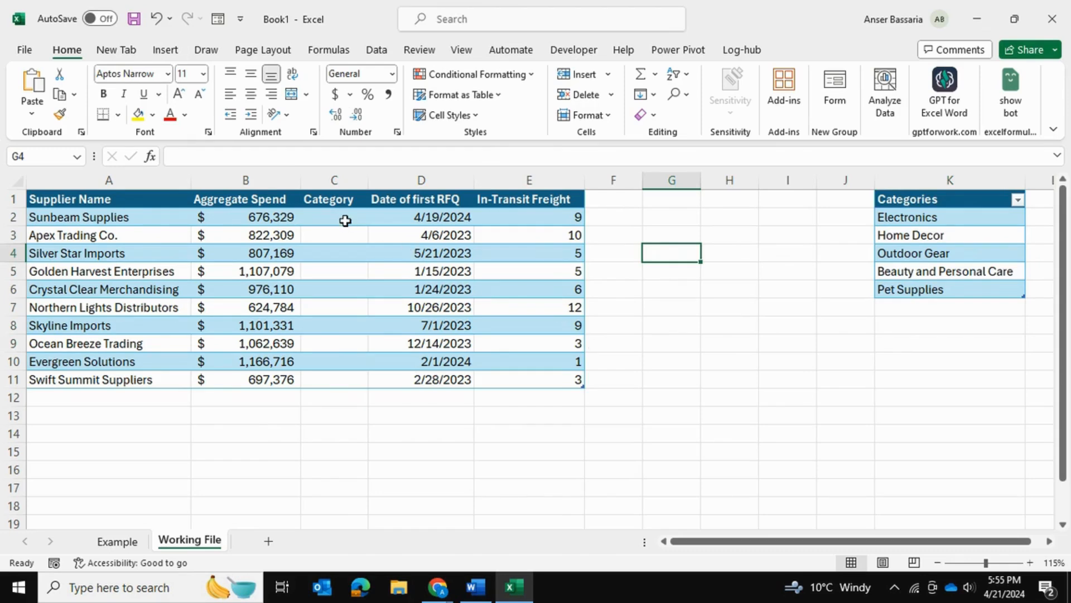
Select the empty supplier Category cells C2:C11
click(375, 49)
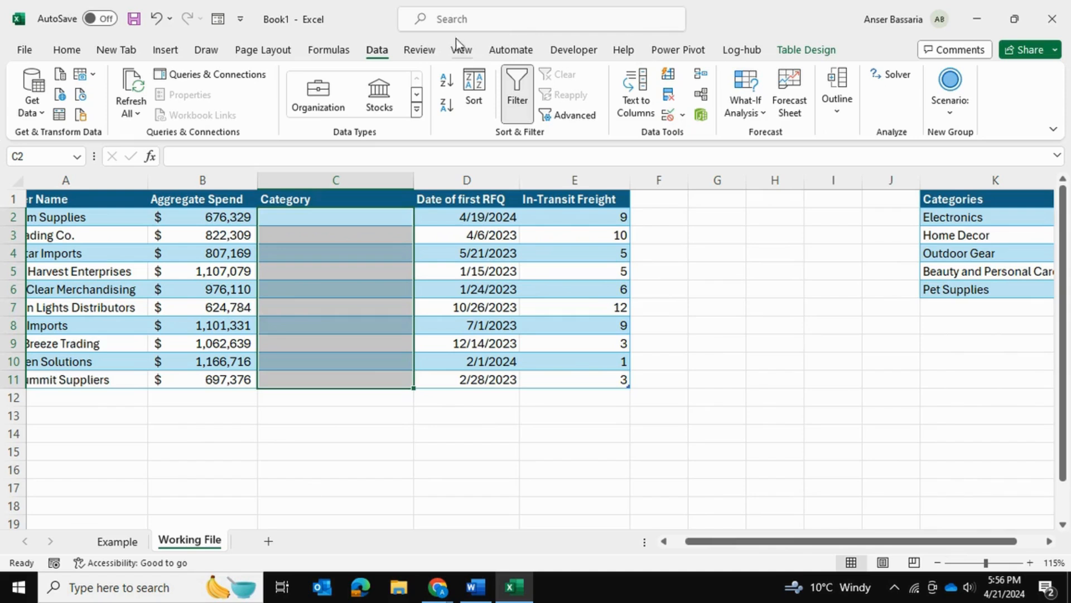
mouse_move(673, 108)
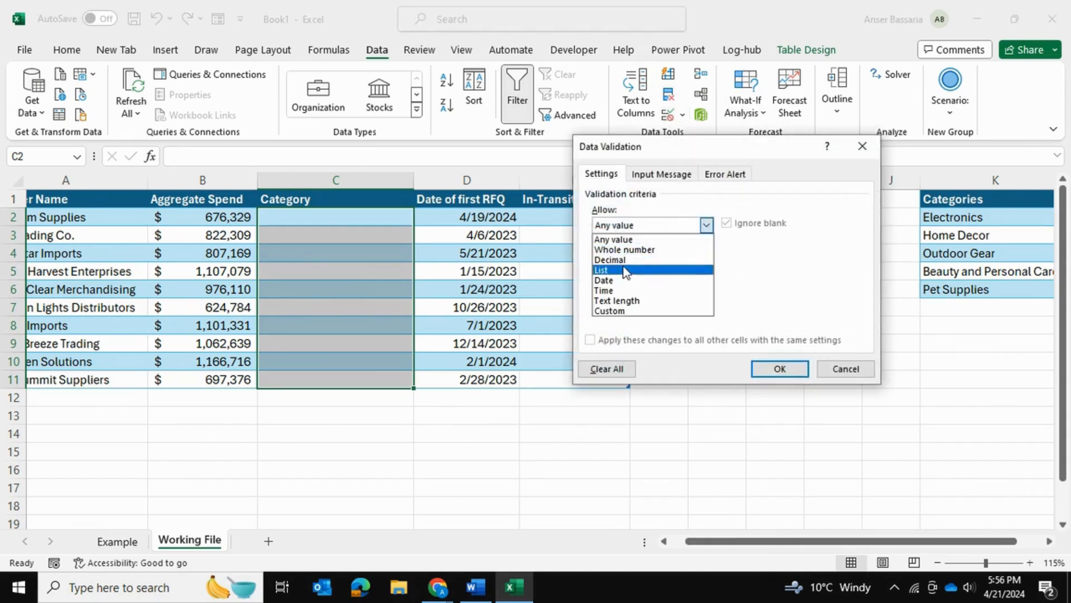
Set C2:C11 validation to List with source =indirect("source1[Categories]")
click(603, 269)
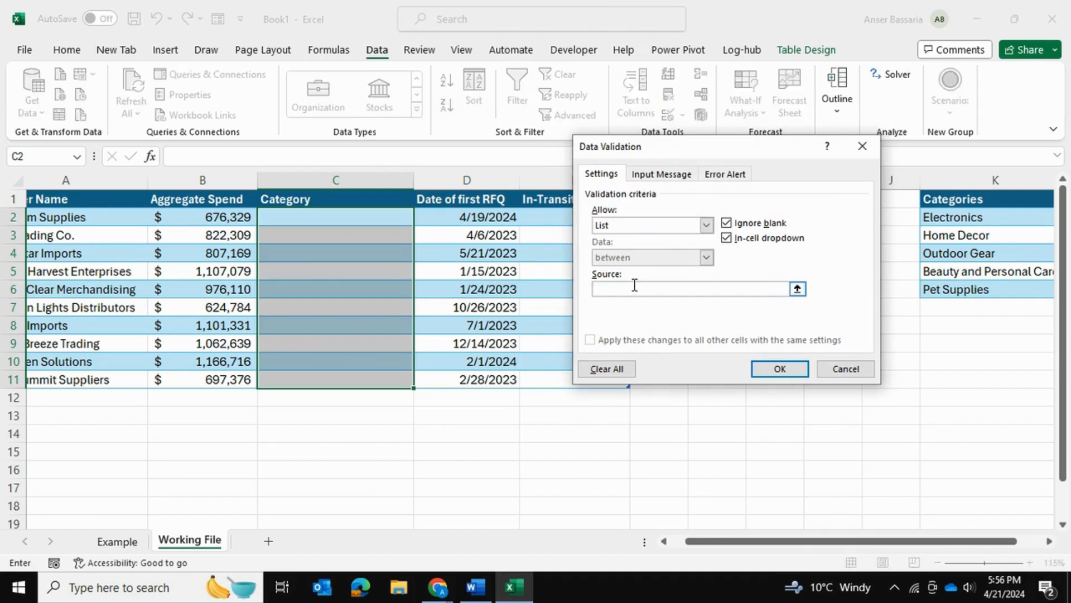
text(=)
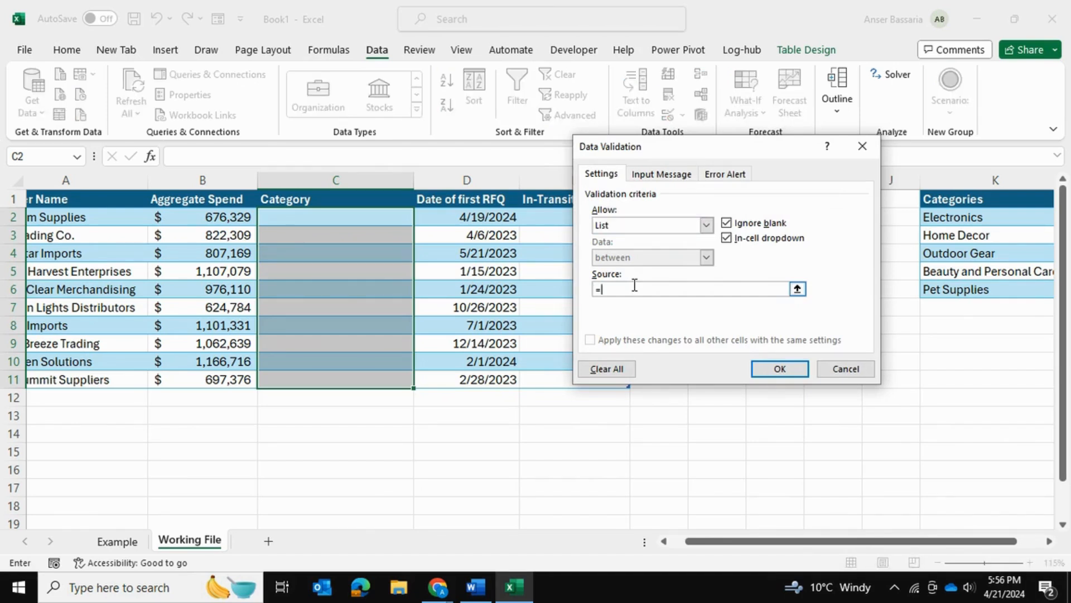
text(indirect)
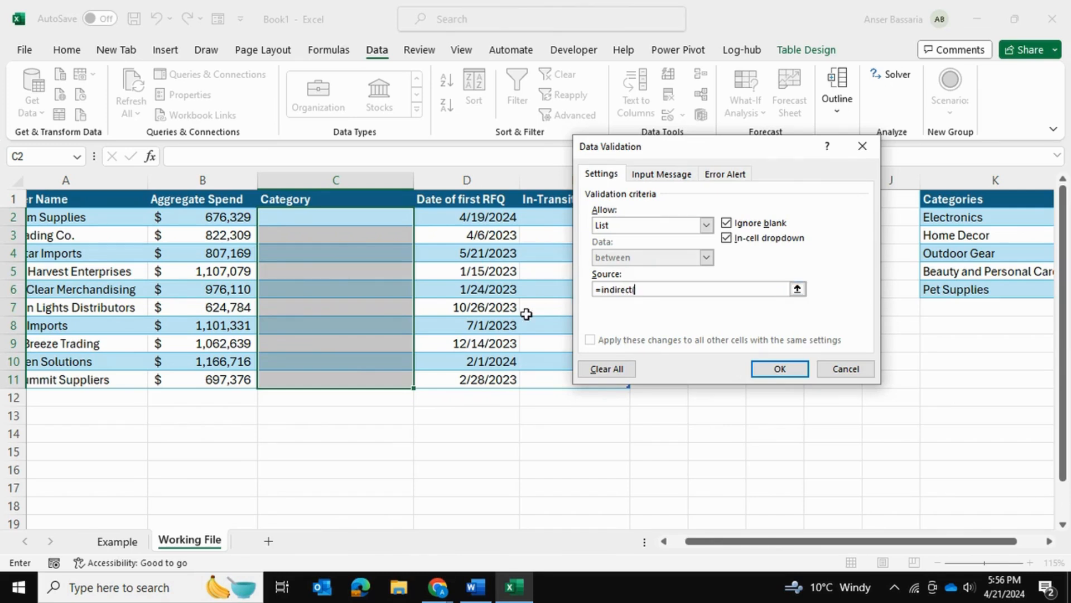
text((')
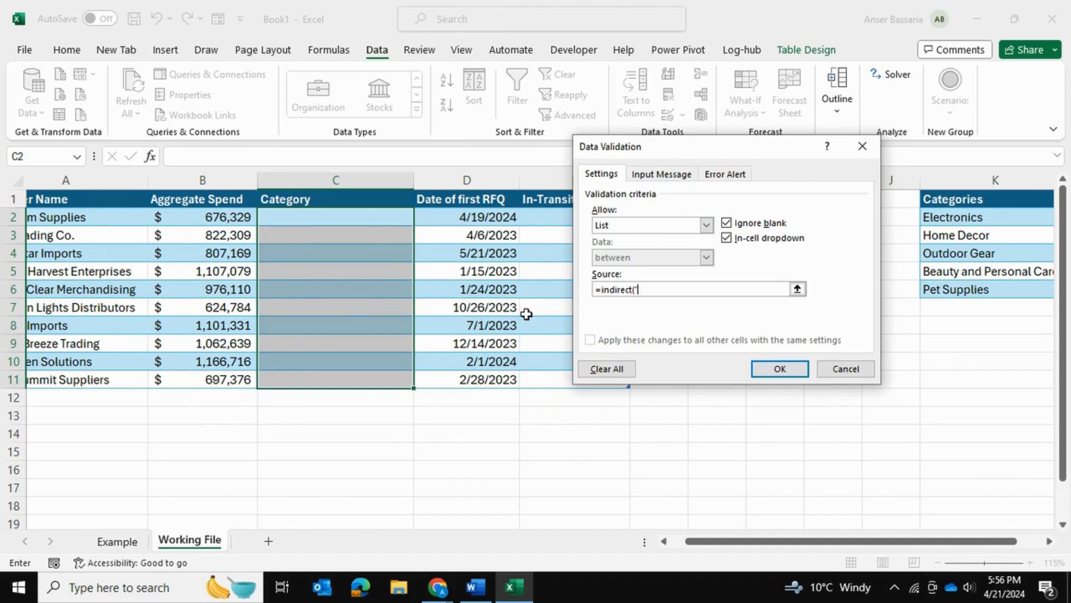
text(source1[Categories])
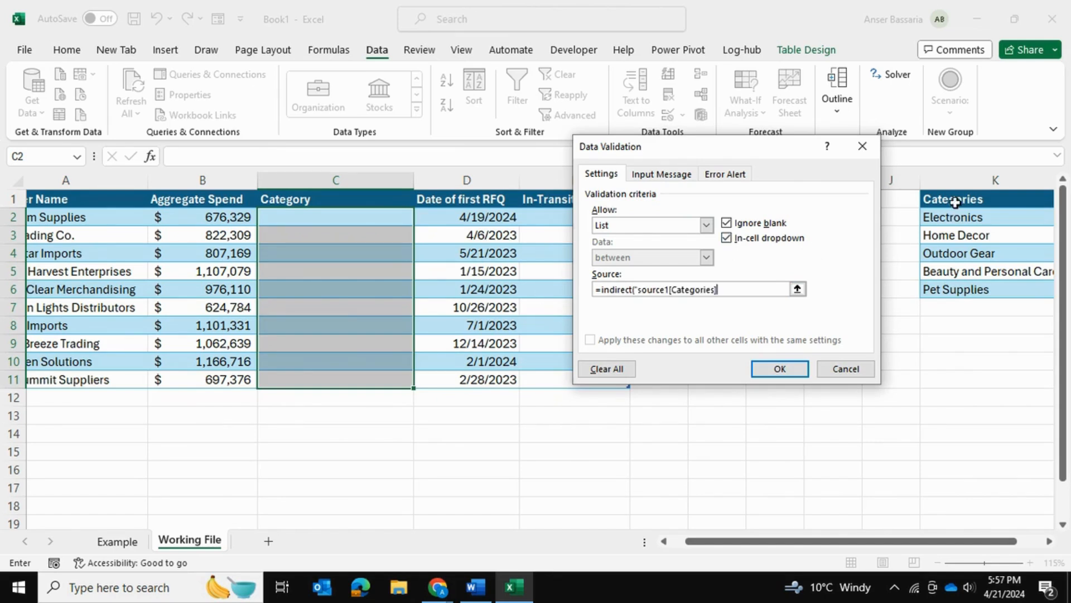
mouse_move(956, 307)
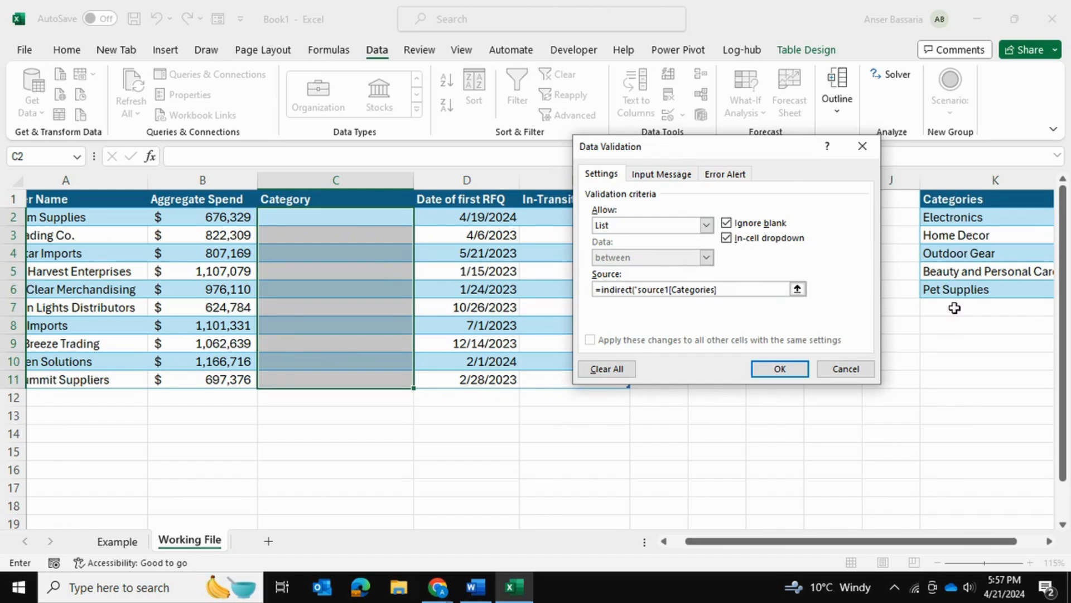
text("))
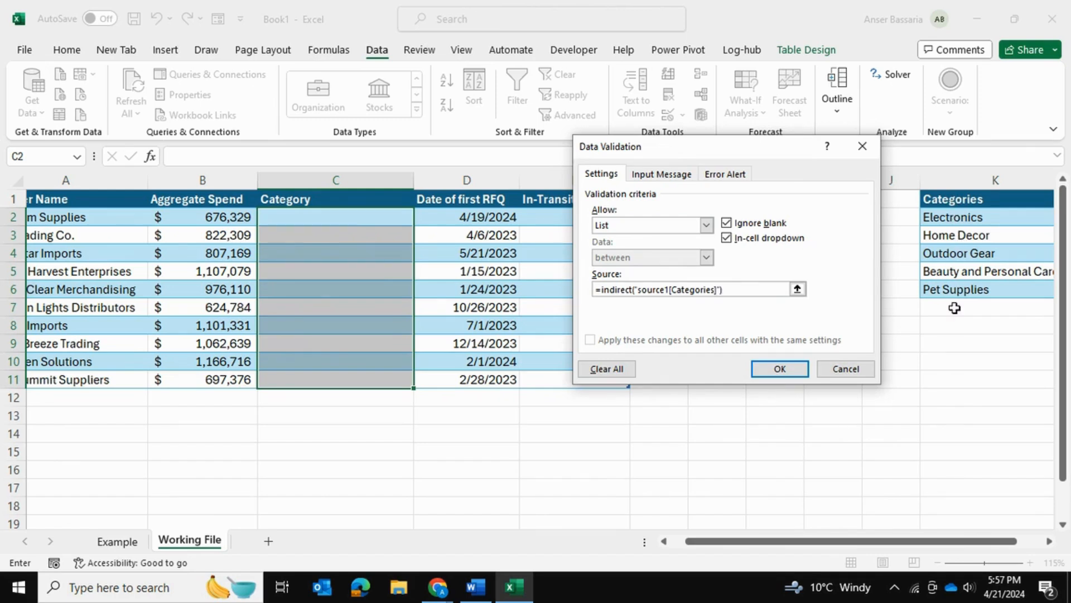
click(779, 369)
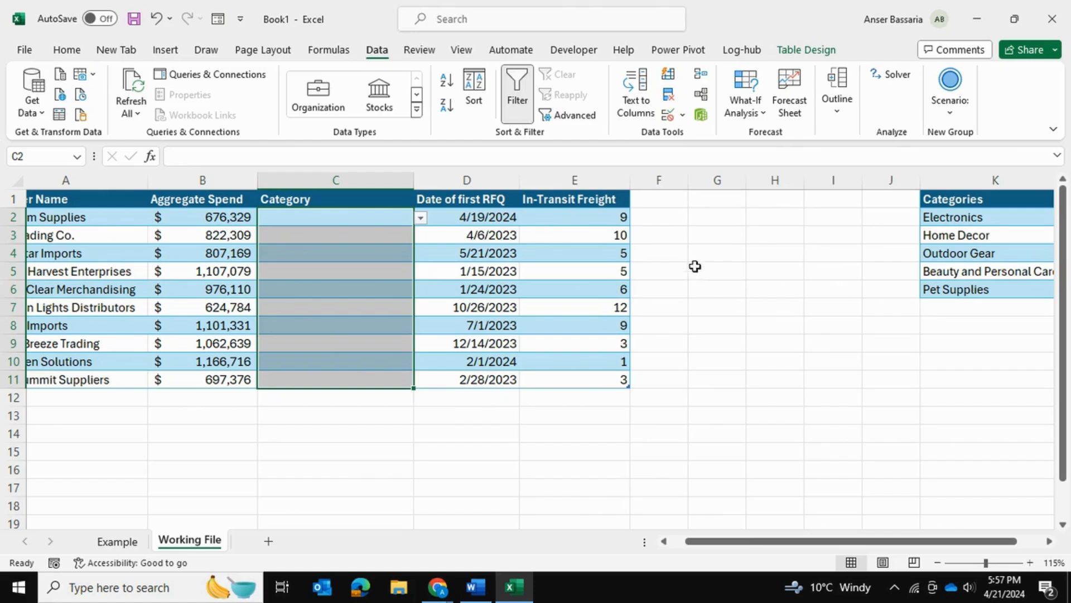
Use the new drop-down to categorise Crystal Clear Merchandising as Outdoor Gear, then select A12
click(419, 217)
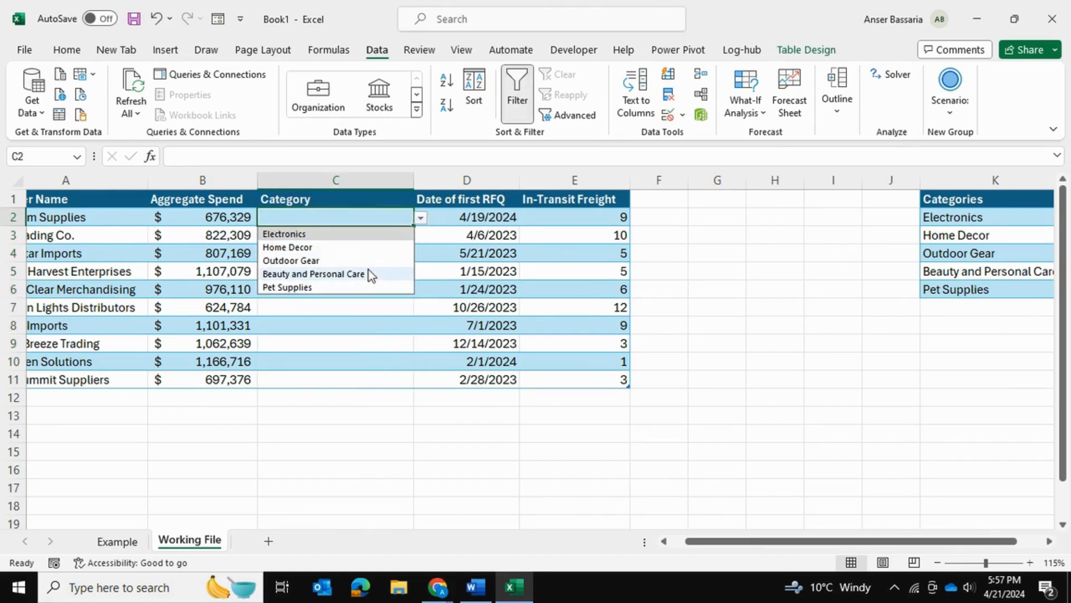
click(287, 247)
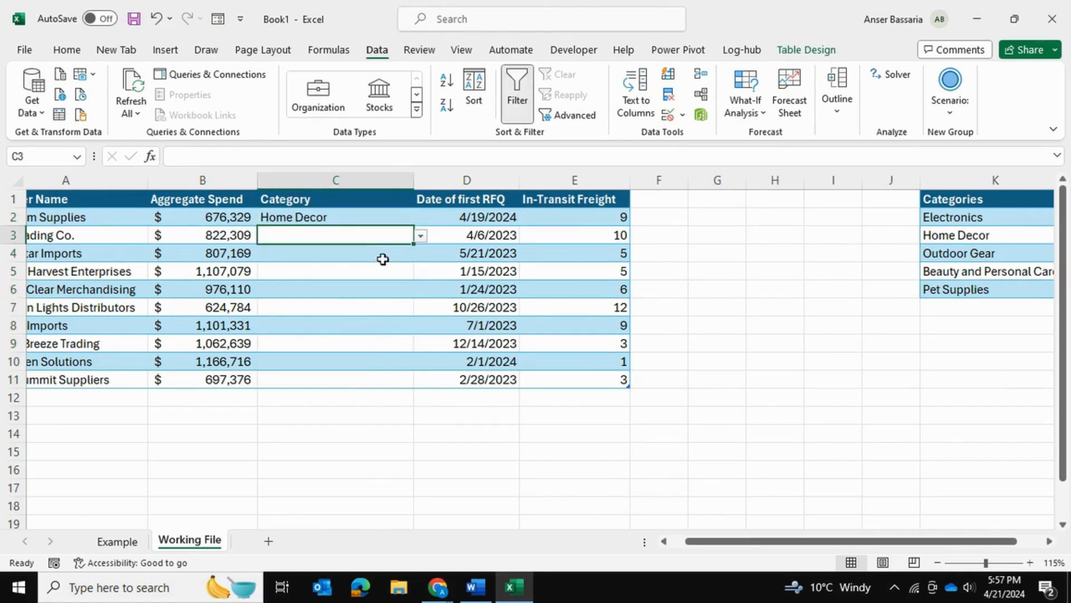
mouse_move(402, 246)
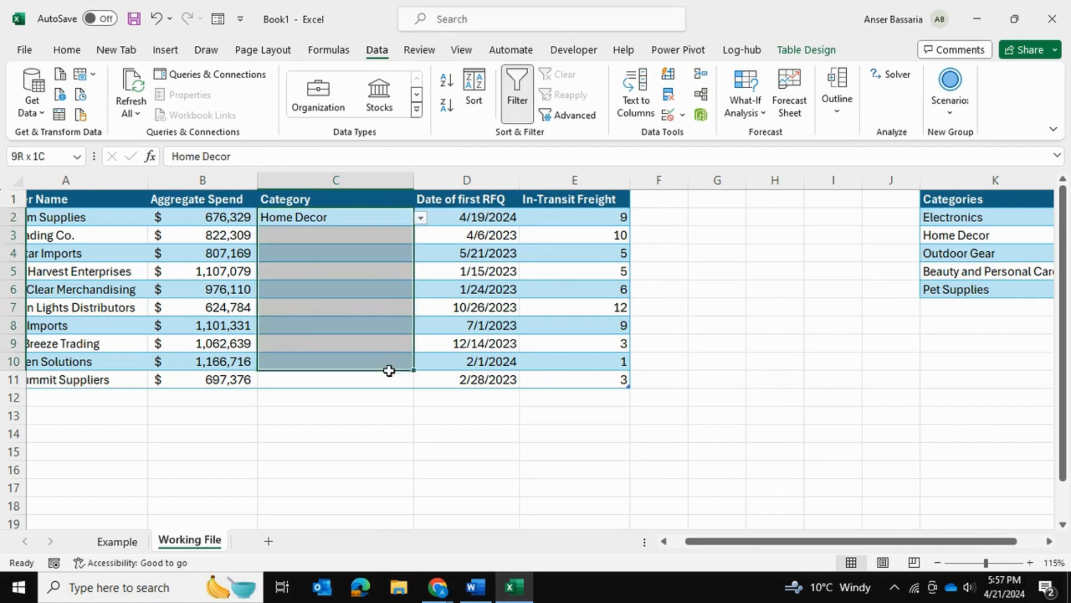
click(335, 289)
text(Outdoor Gear)
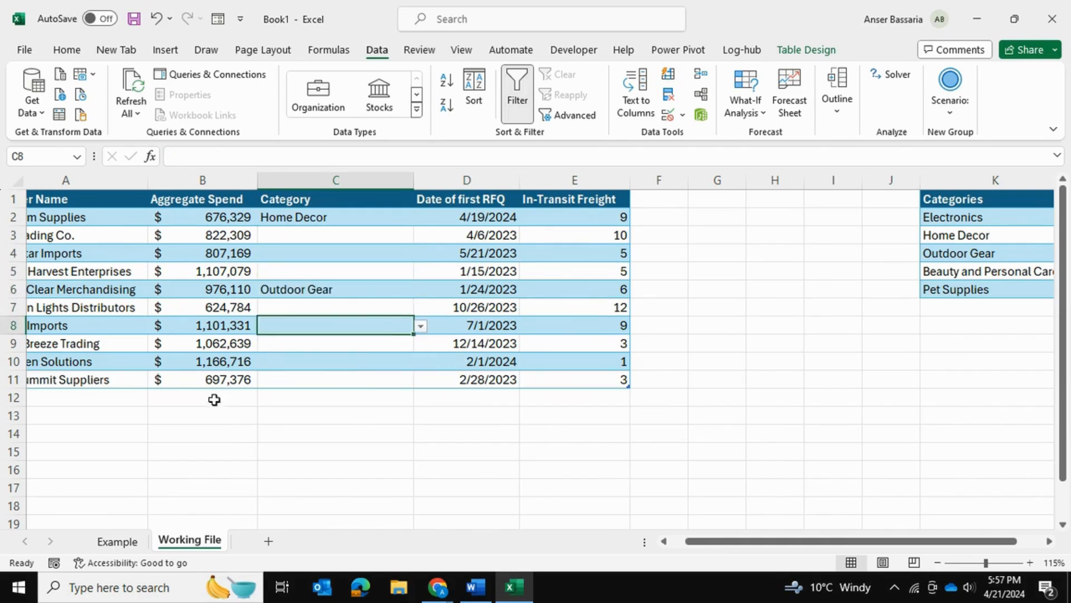
click(108, 396)
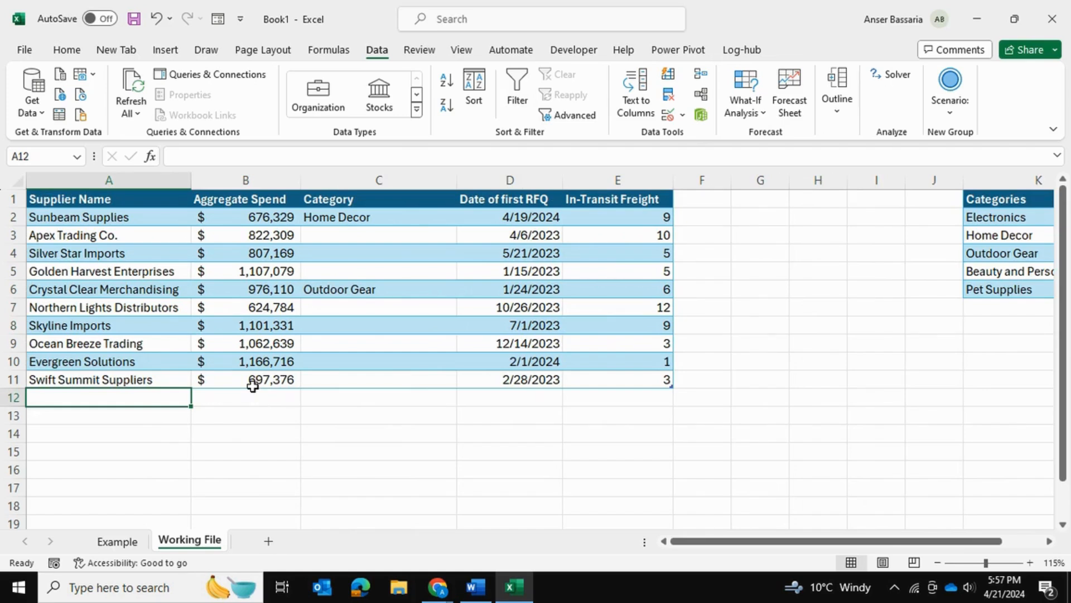
Enter 1234 in A12 and give that row the category Beauty and Personal Care
text(1234)
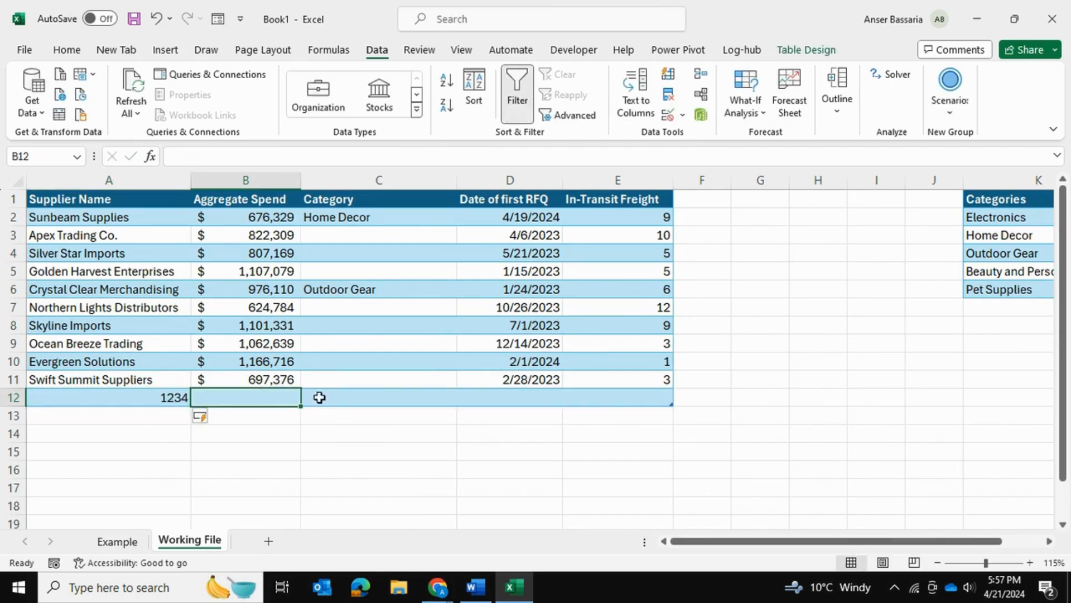
click(463, 398)
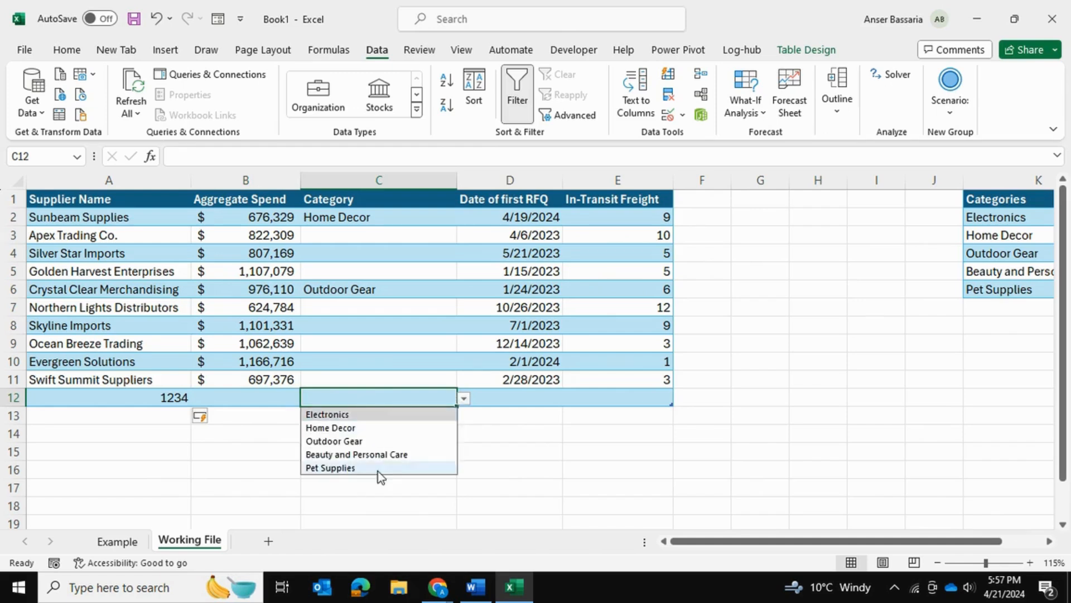
click(356, 454)
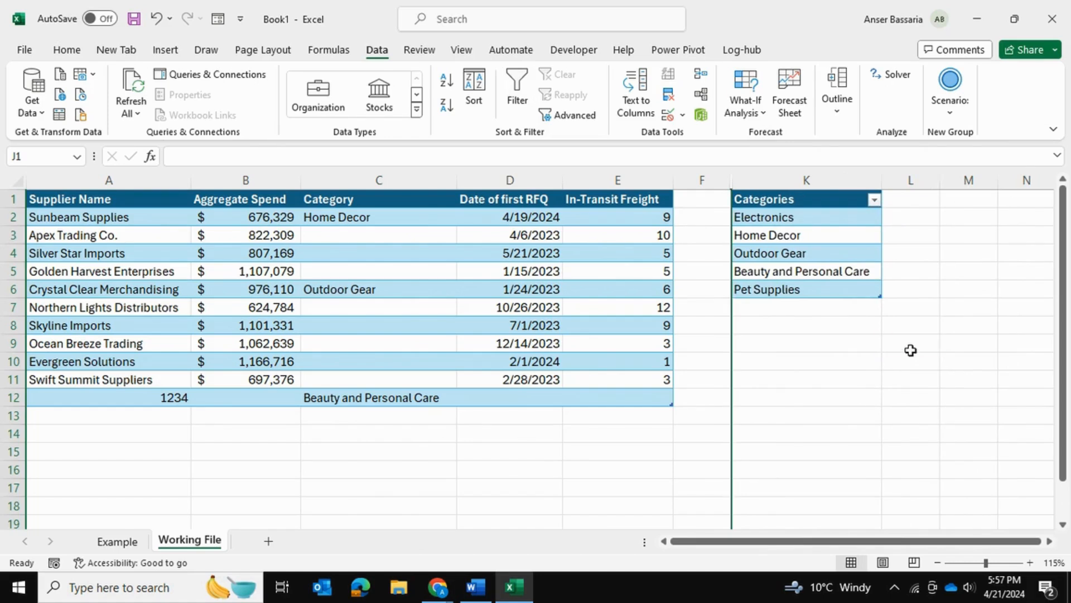
Add health below Pet Supplies and confirm row 12's drop-down now lists it
click(910, 343)
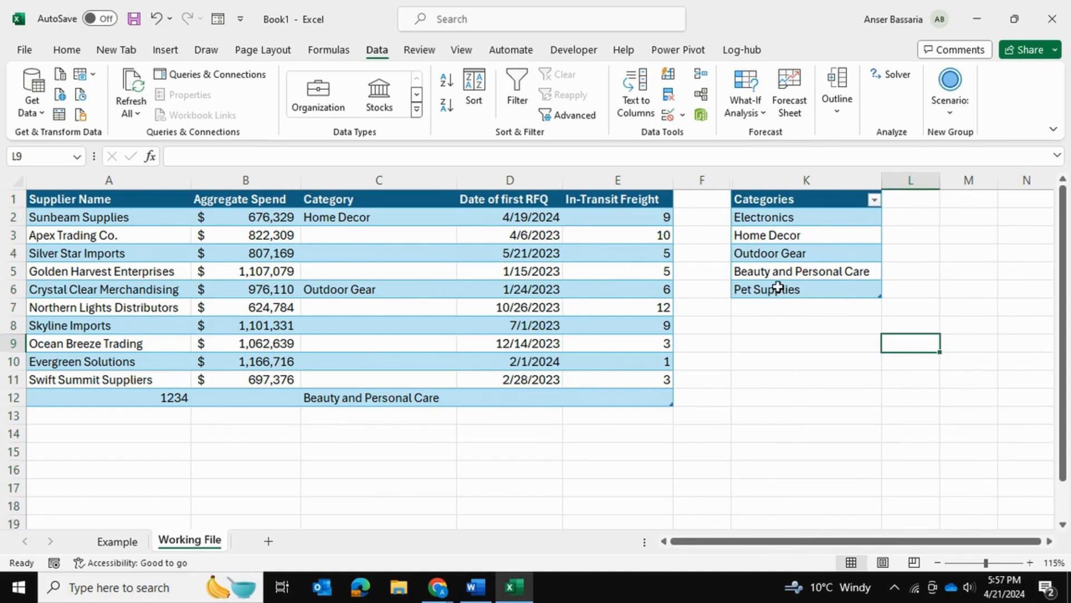
click(804, 307)
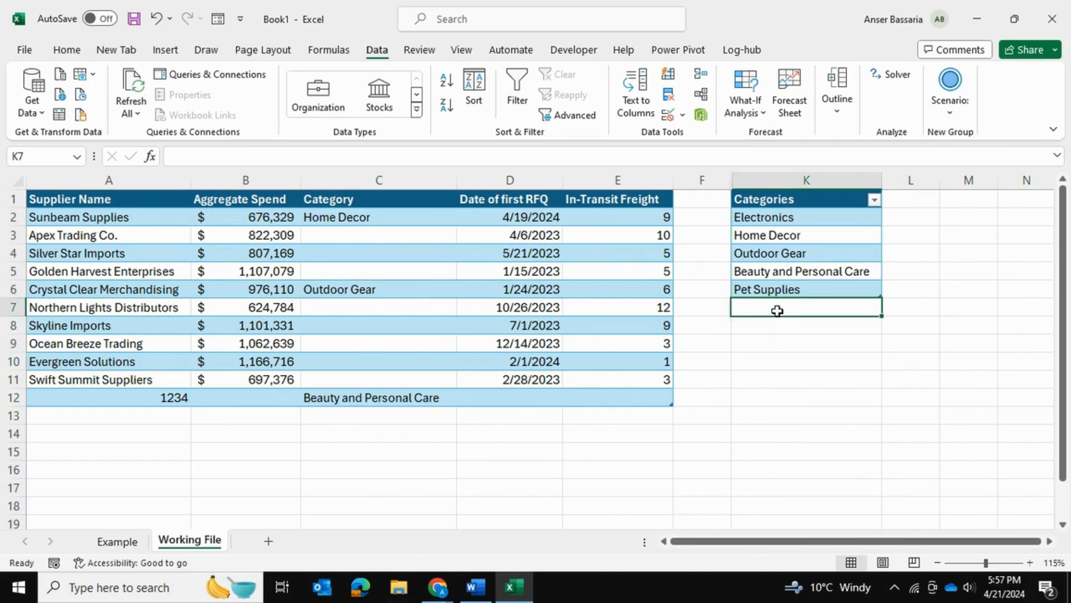
mouse_move(944, 425)
text(health)
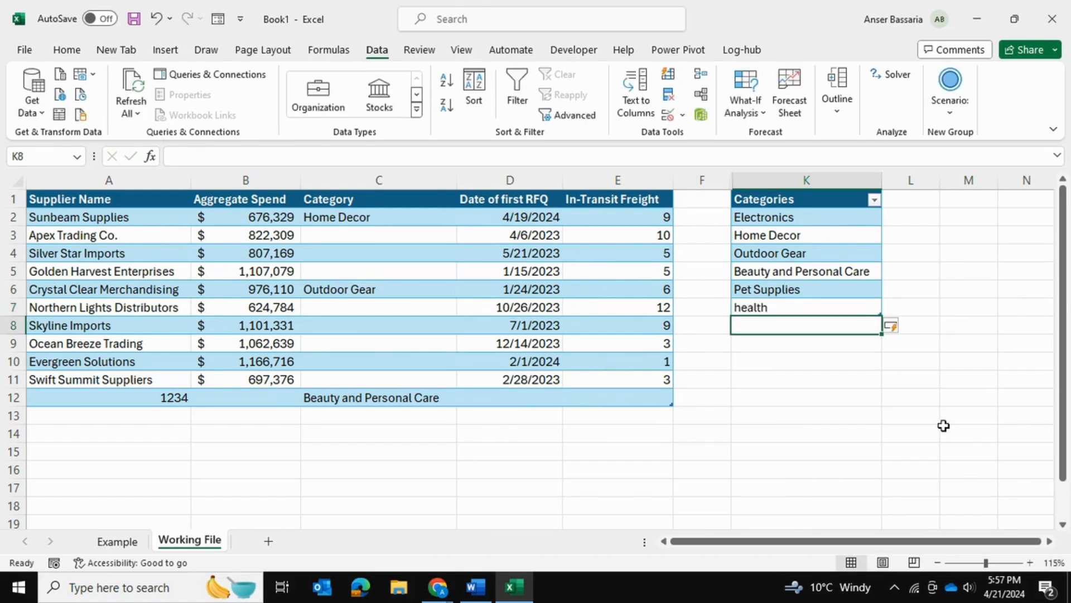
click(463, 398)
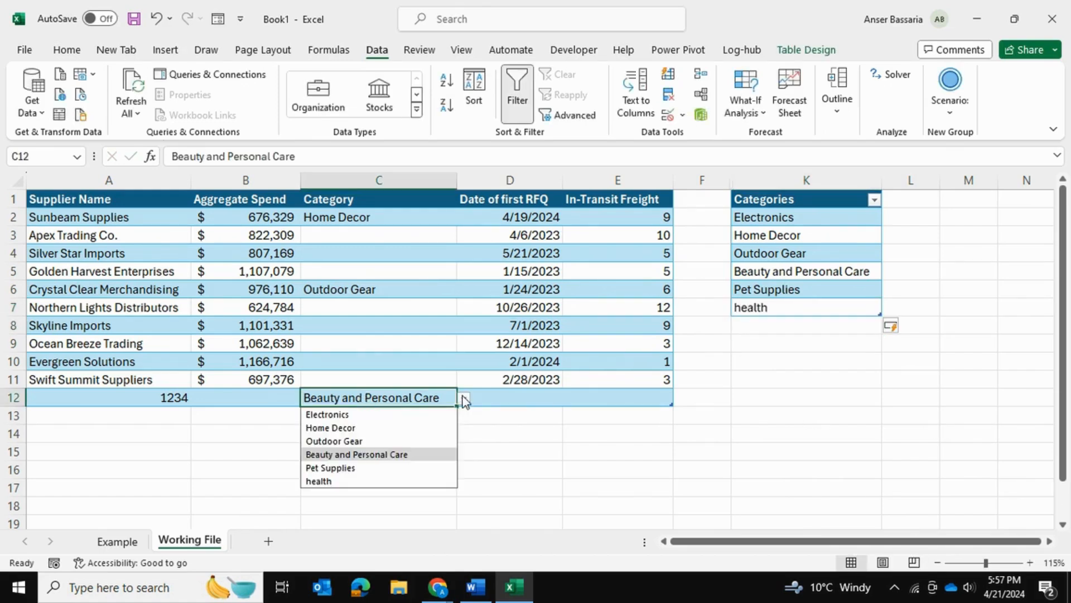
mouse_move(341, 485)
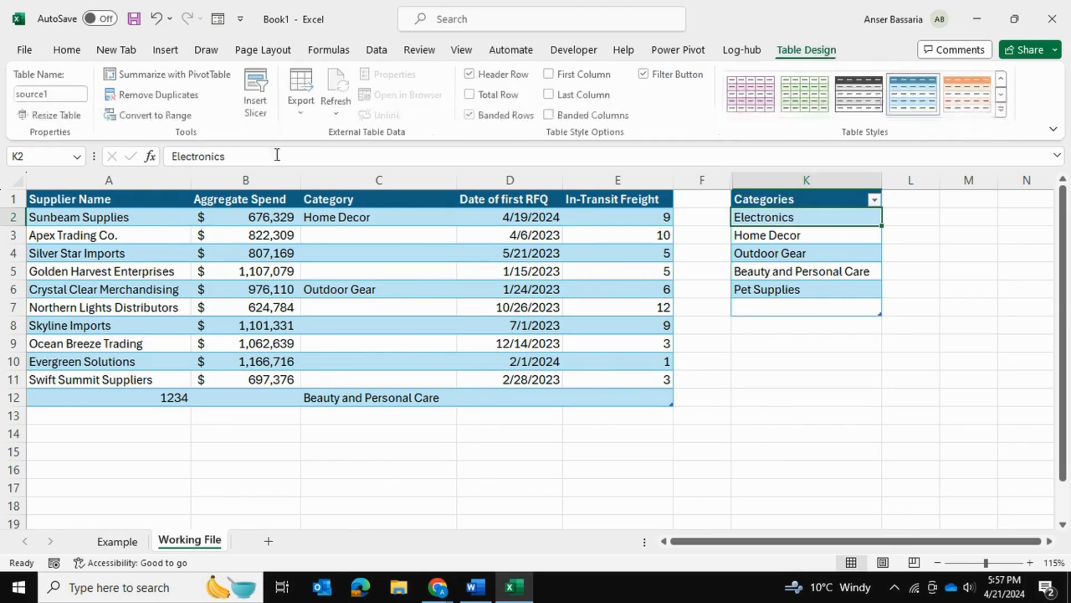
Resize the Categories table to $K$1:$K$6 and verify C12's drop-down lists five categories
click(55, 115)
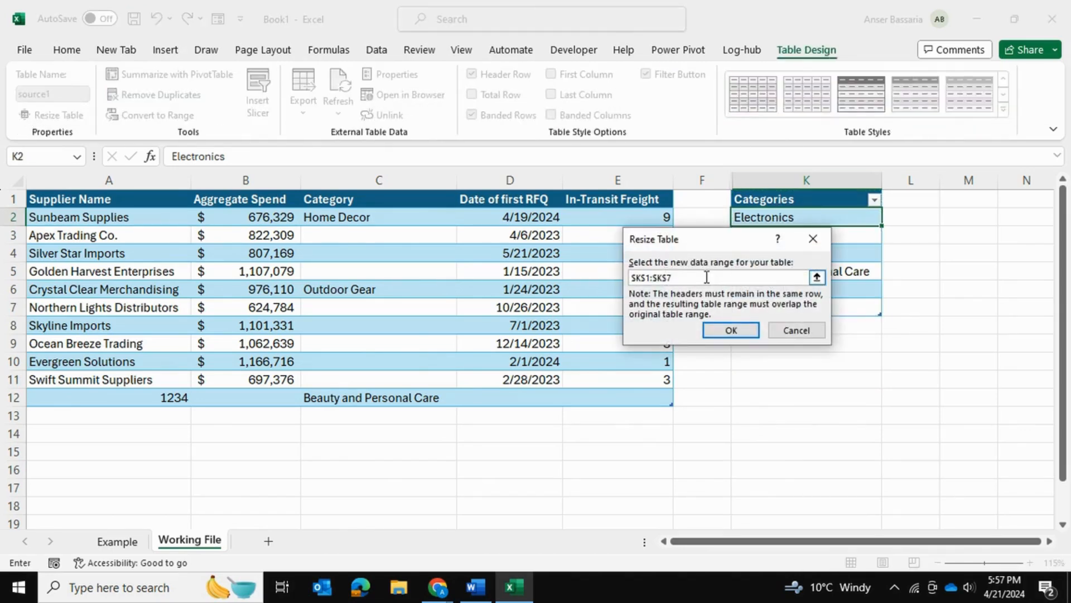
click(730, 330)
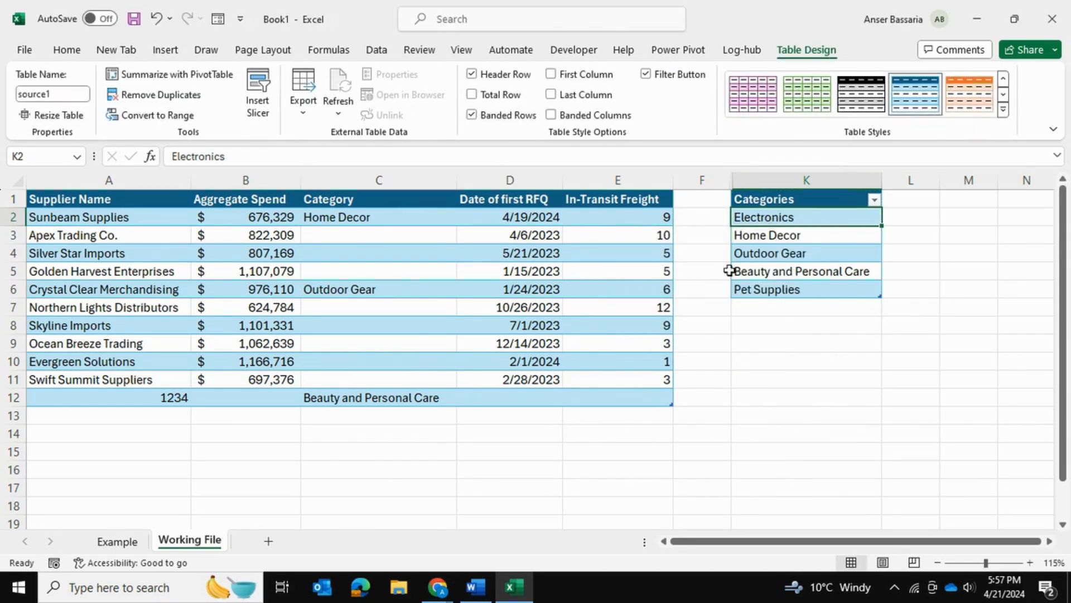
click(378, 397)
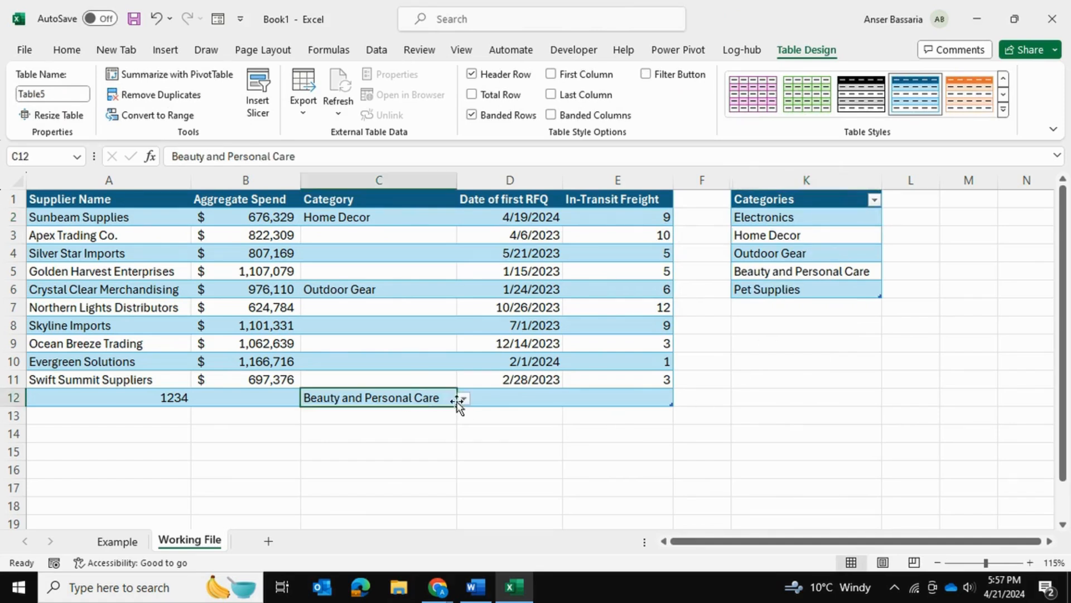
click(463, 397)
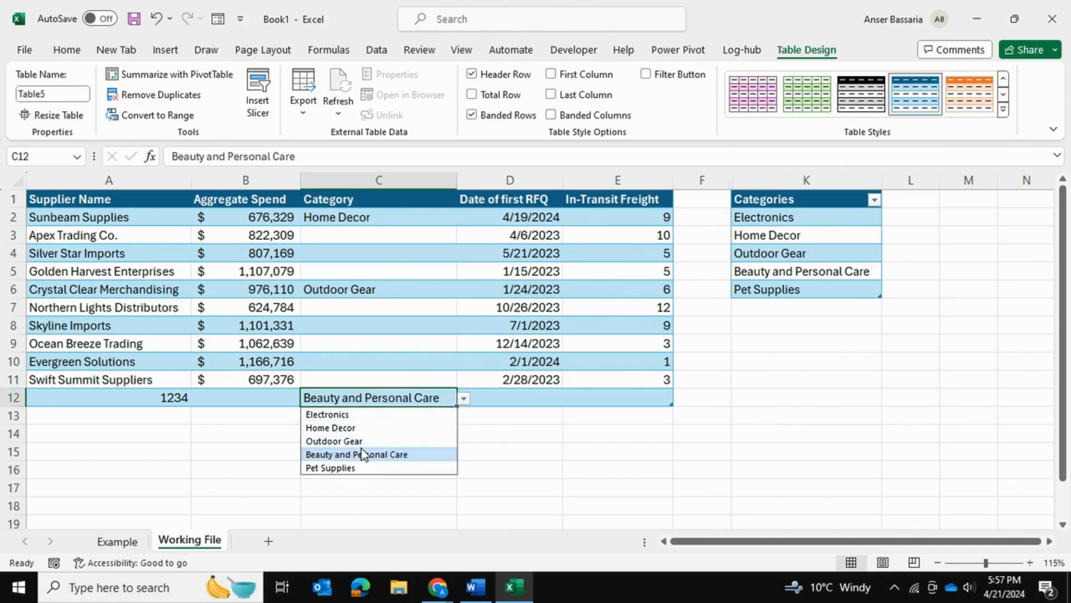
click(356, 454)
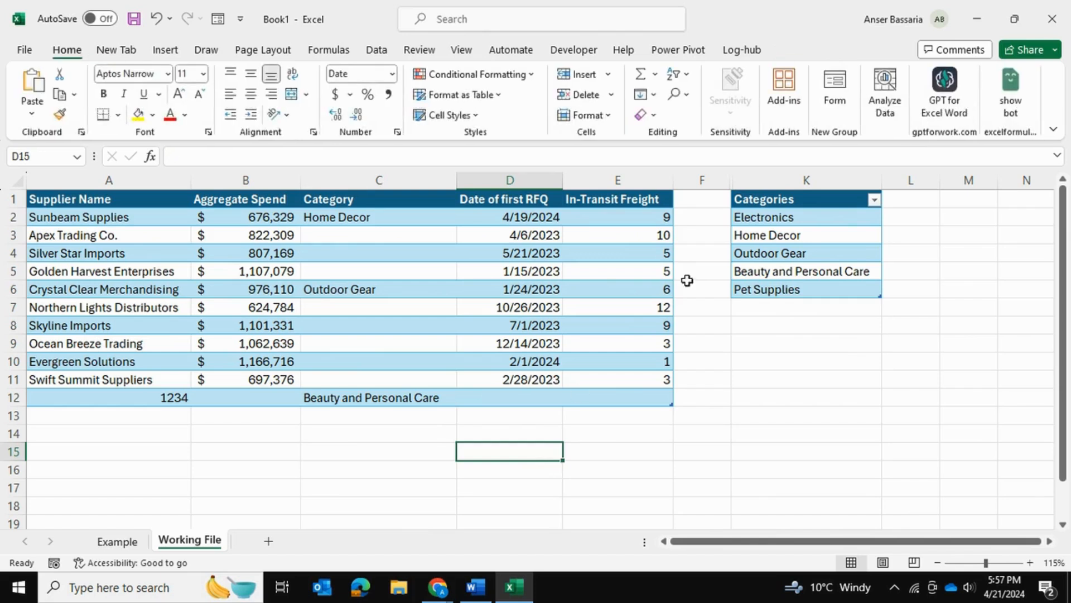
mouse_move(608, 310)
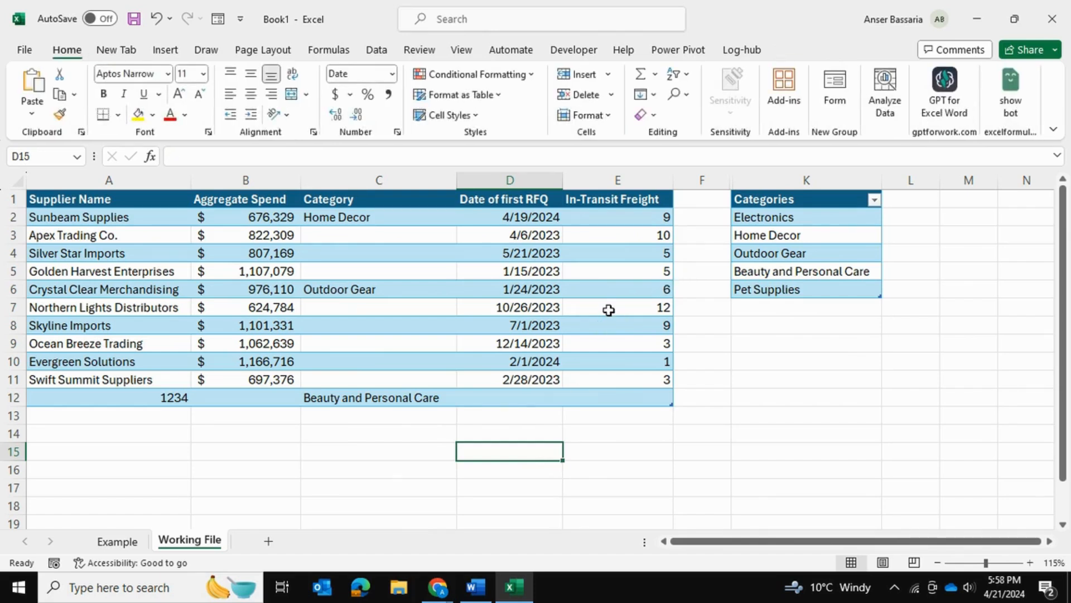
mouse_move(413, 251)
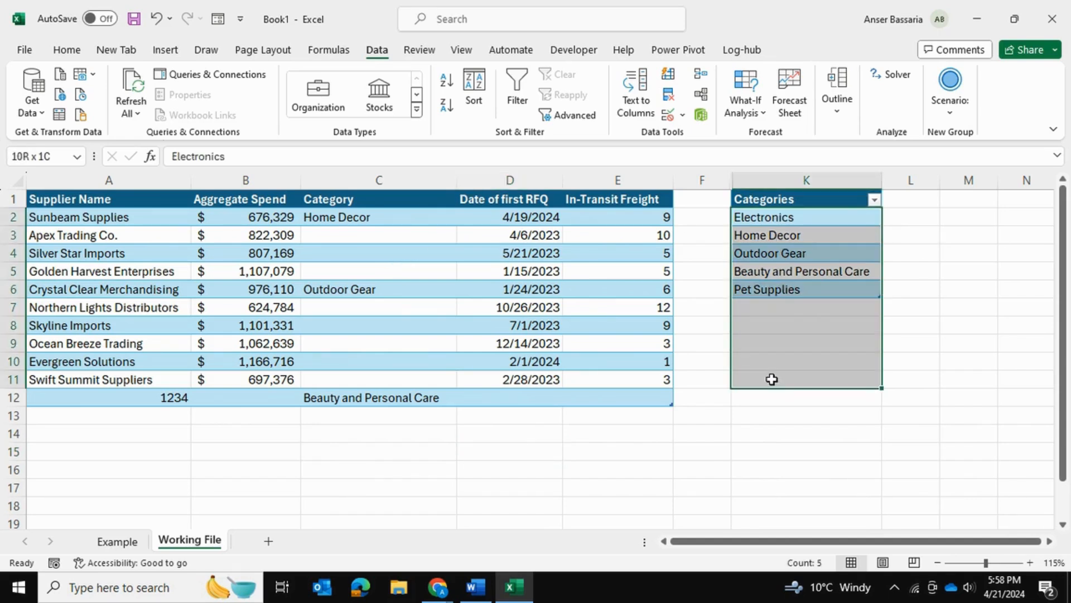
Select K2:K11, then open Skyline Imports' Category drop-down in C8 to view the choices
click(770, 234)
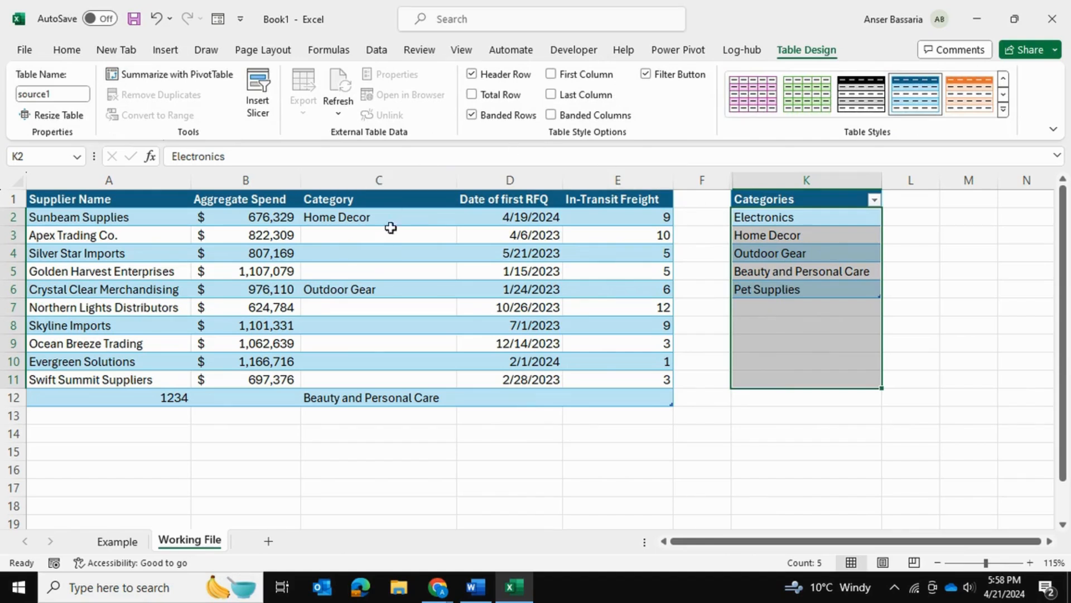
click(463, 325)
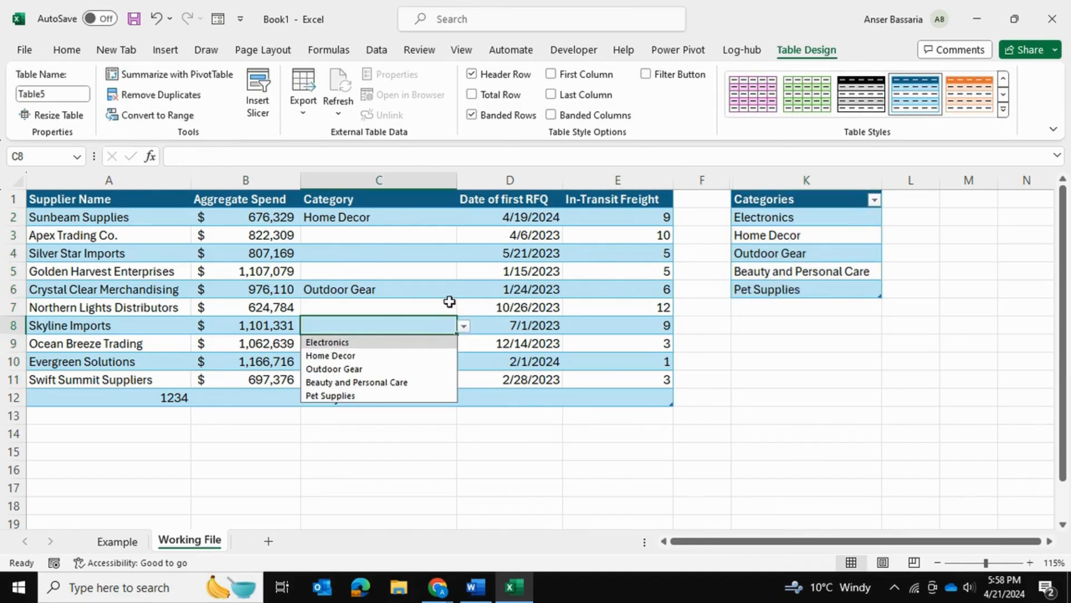
mouse_move(450, 294)
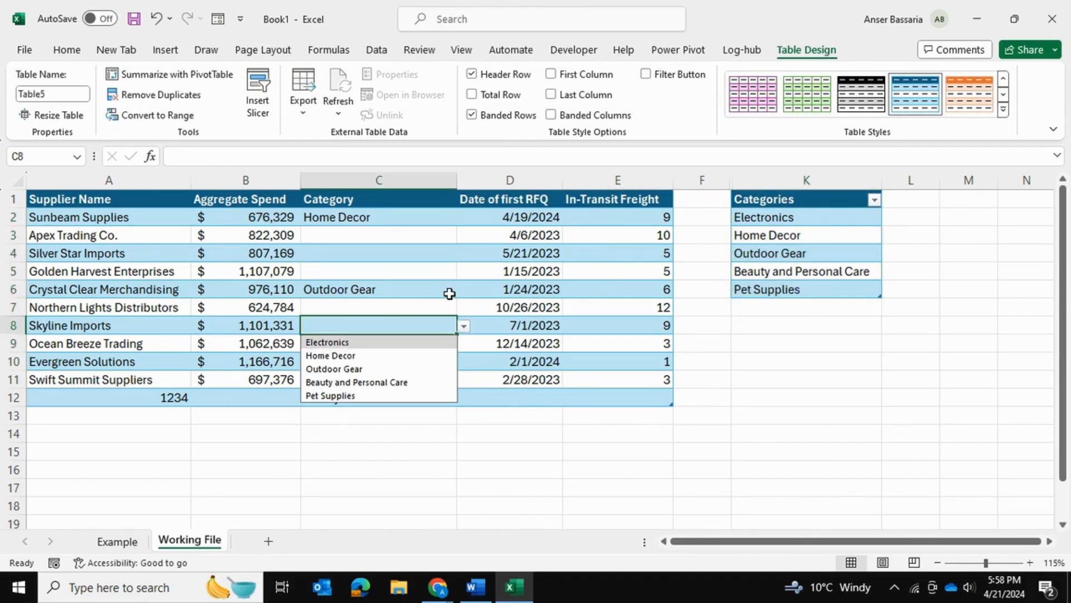